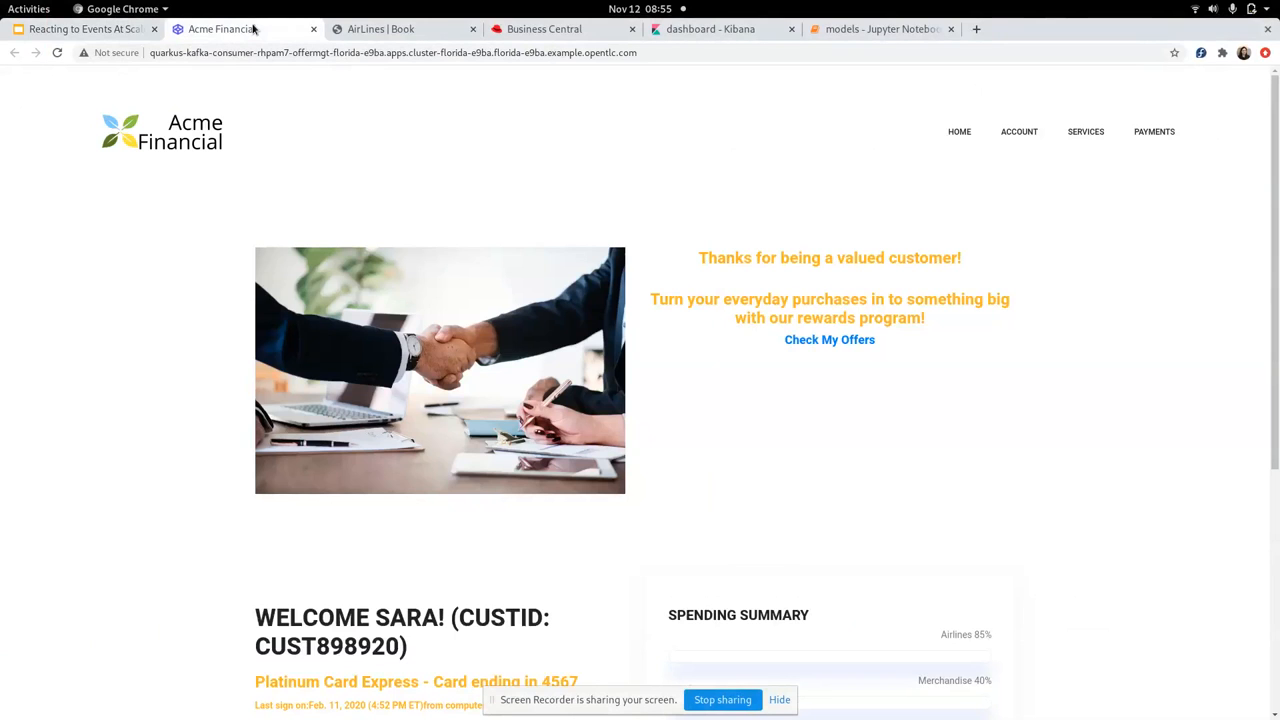
Step: Book an RDU-to-JAX flight for 2 adults, November 2–18, and dismiss the confirmation
{"action": "scroll", "scroll_direction": "down", "scroll_amount": 3}
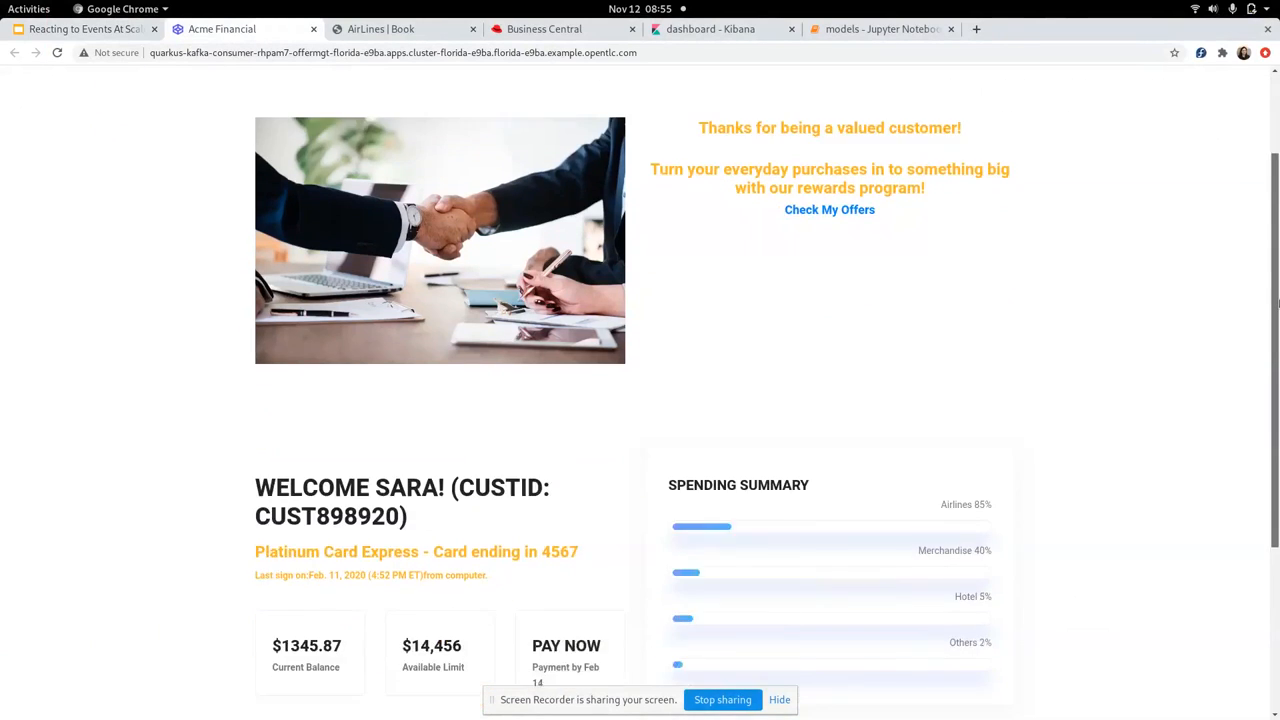
{"action": "scroll", "scroll_direction": "down", "scroll_amount": 3}
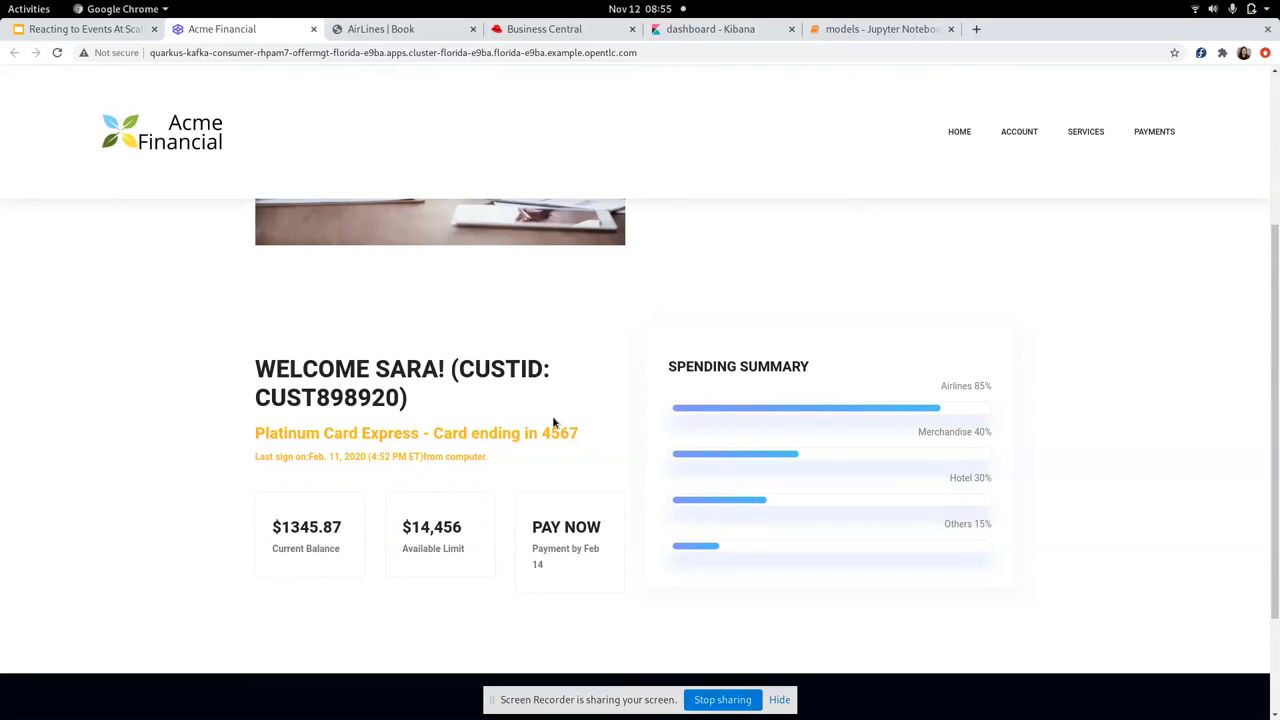
{"action": "mouse_move", "coordinate": [687, 384]}
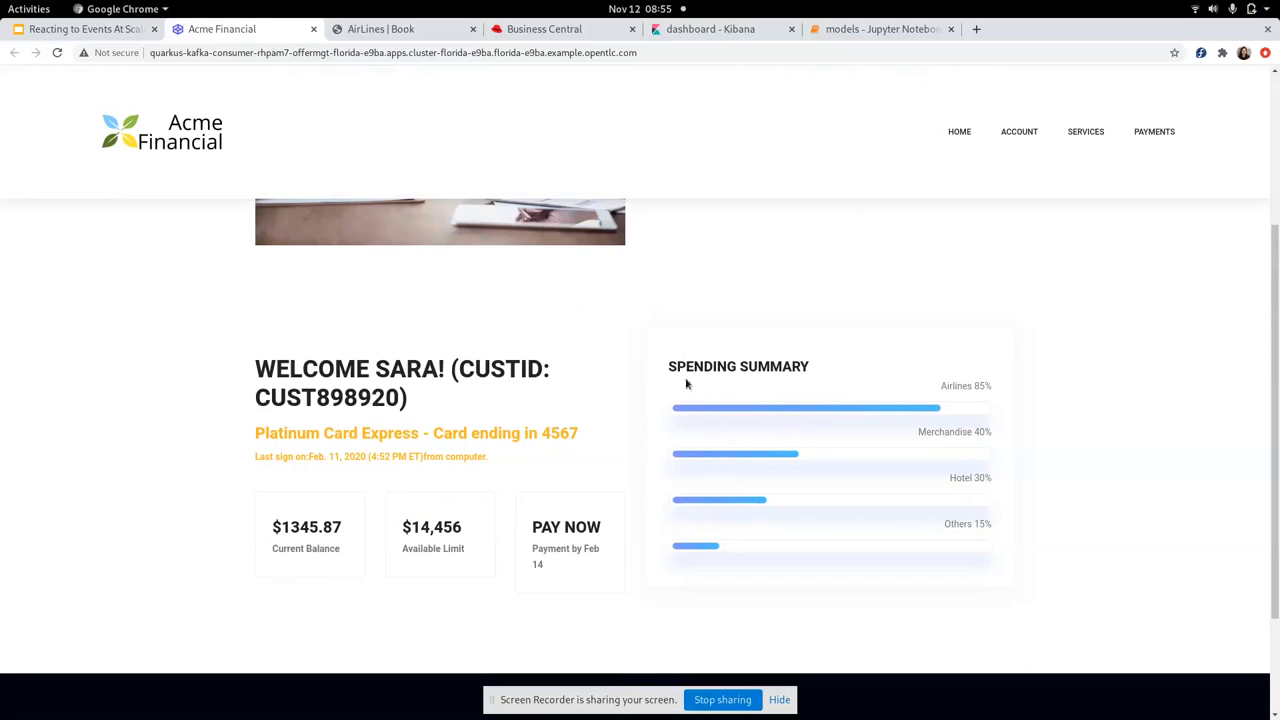
{"action": "mouse_move", "coordinate": [933, 377]}
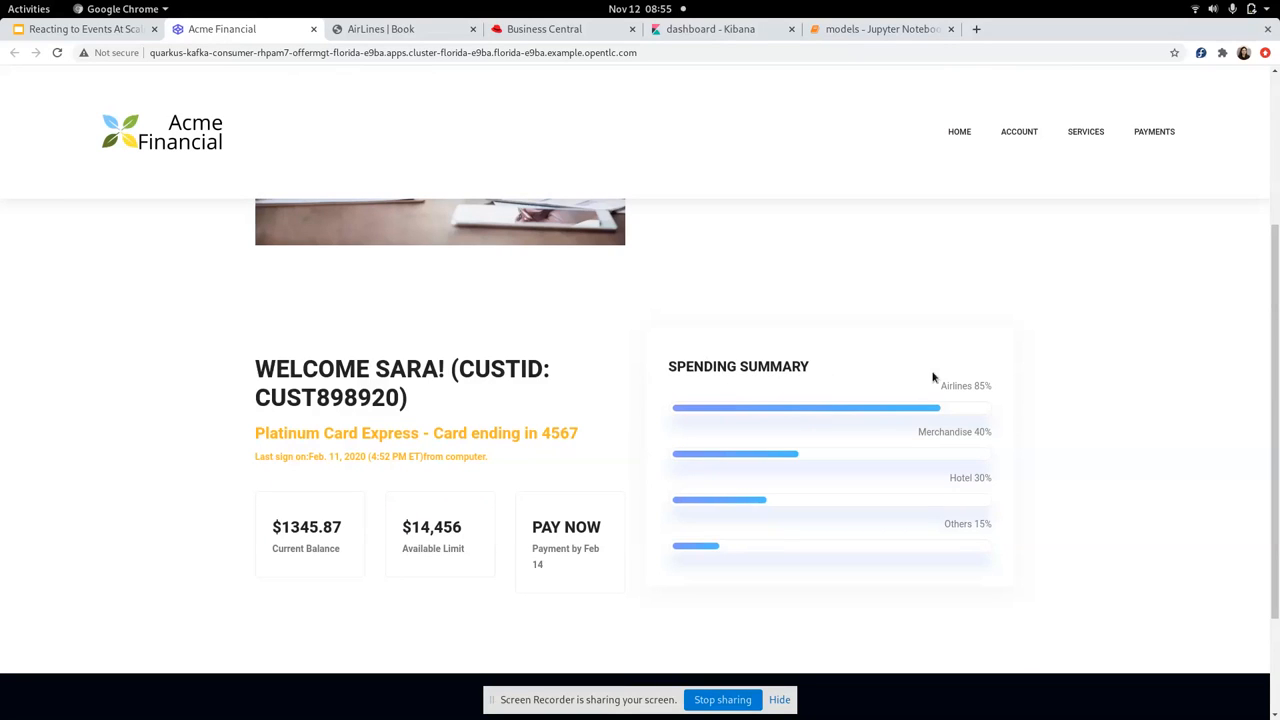
{"action": "mouse_move", "coordinate": [947, 370]}
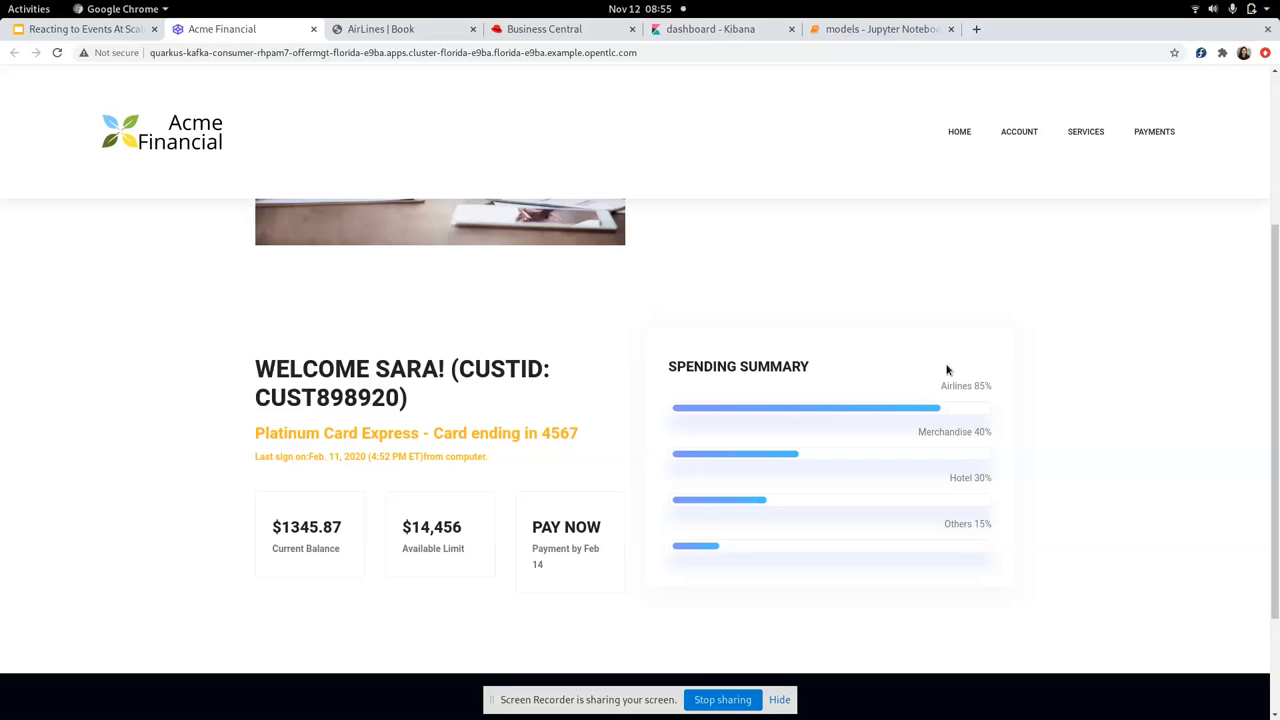
{"action": "left_click", "coordinate": [395, 29]}
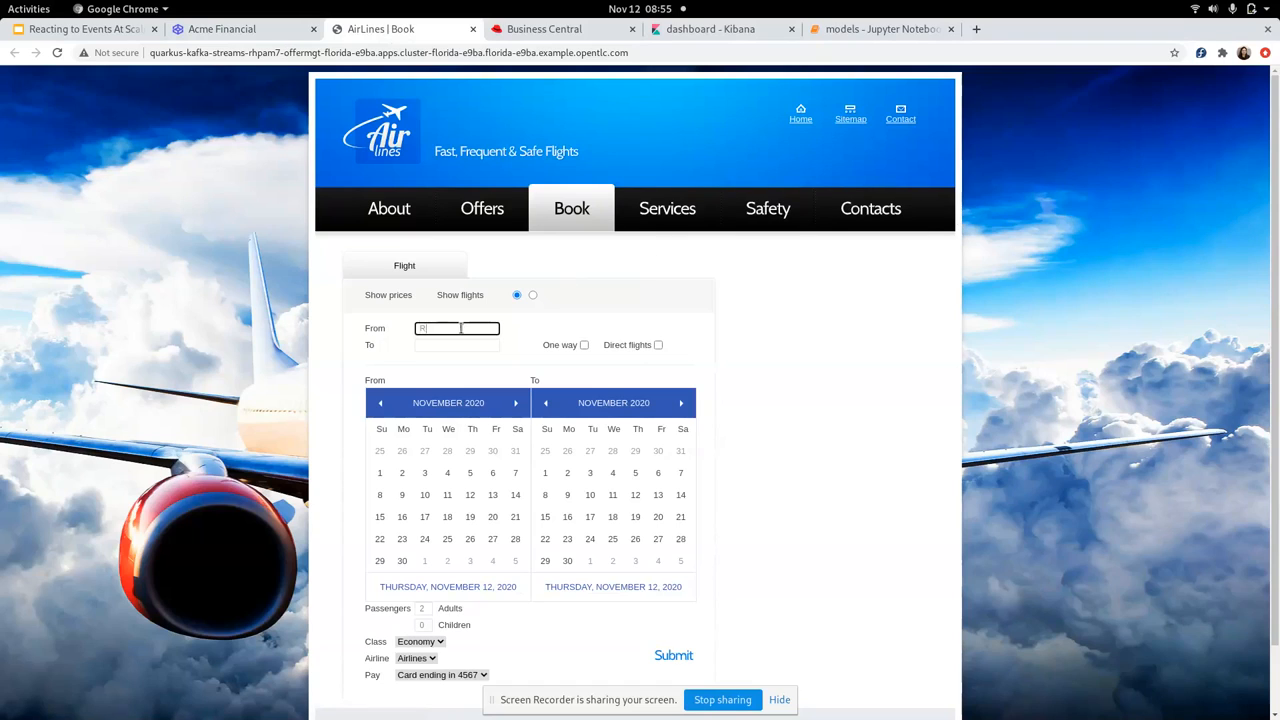
{"action": "type", "text": "JAX"}
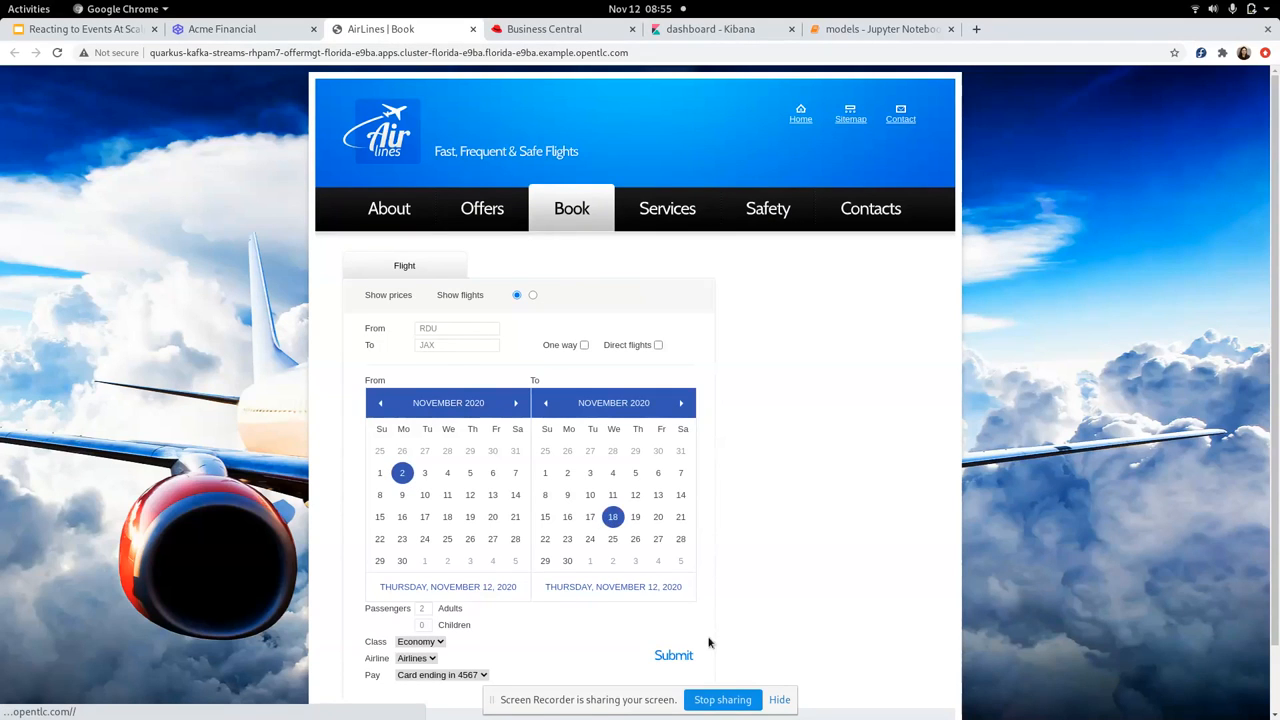
{"action": "scroll", "scroll_direction": "down", "scroll_amount": 3}
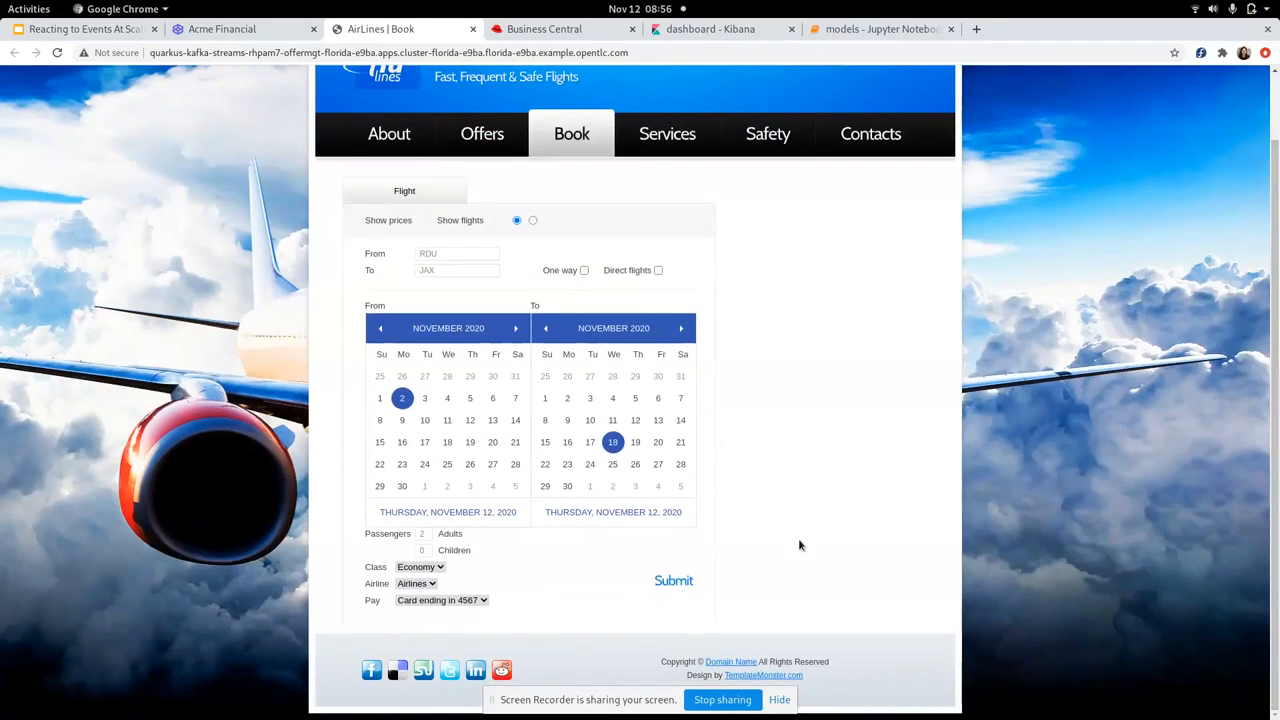
{"action": "mouse_move", "coordinate": [462, 589]}
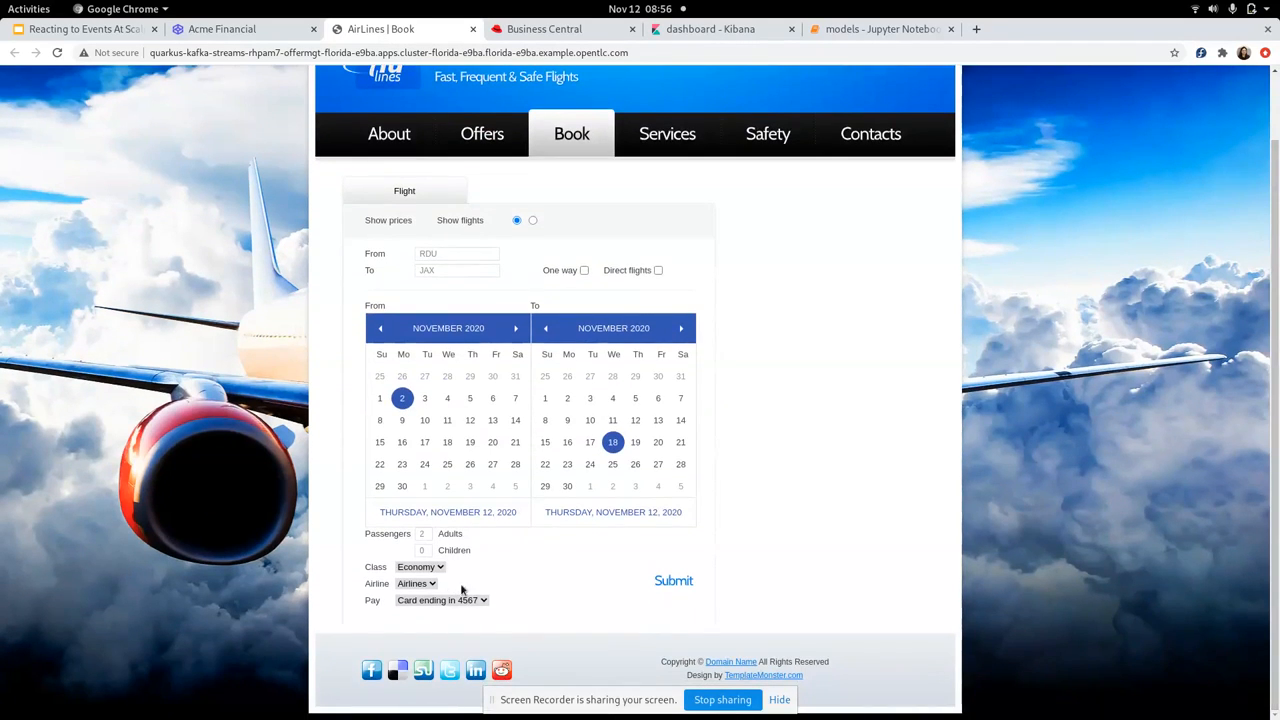
{"action": "mouse_move", "coordinate": [474, 594]}
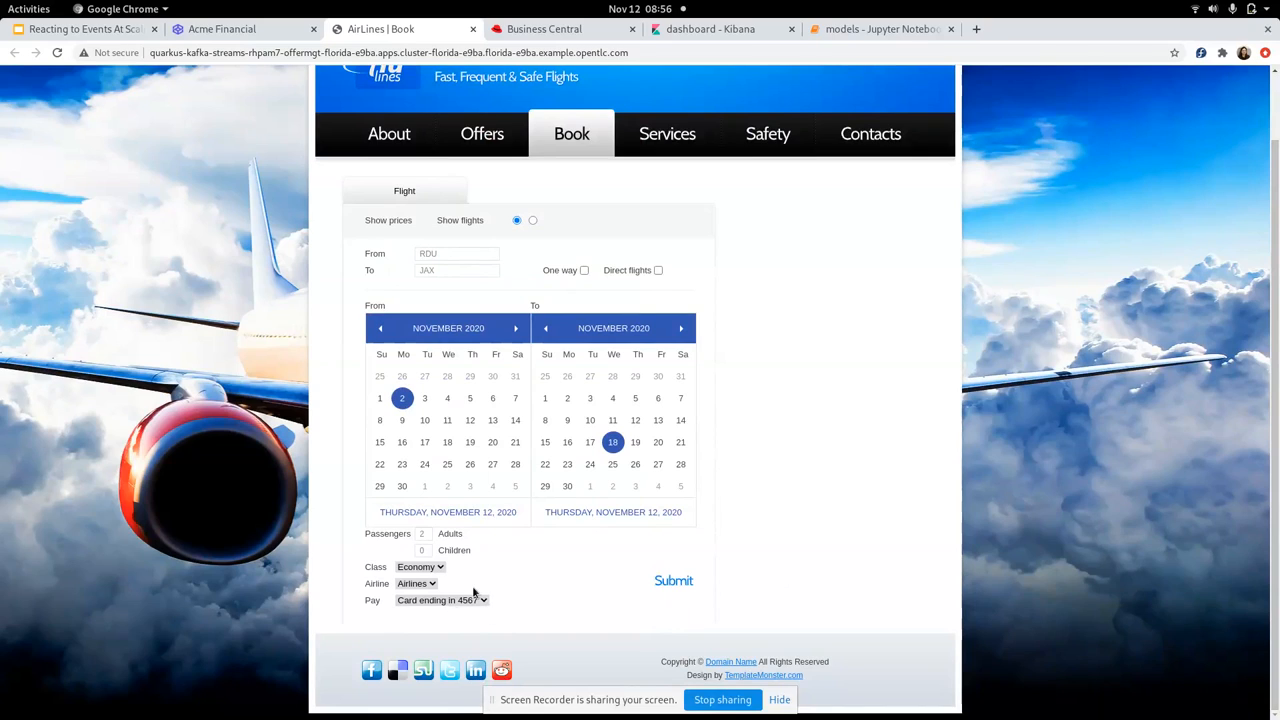
{"action": "mouse_move", "coordinate": [703, 611]}
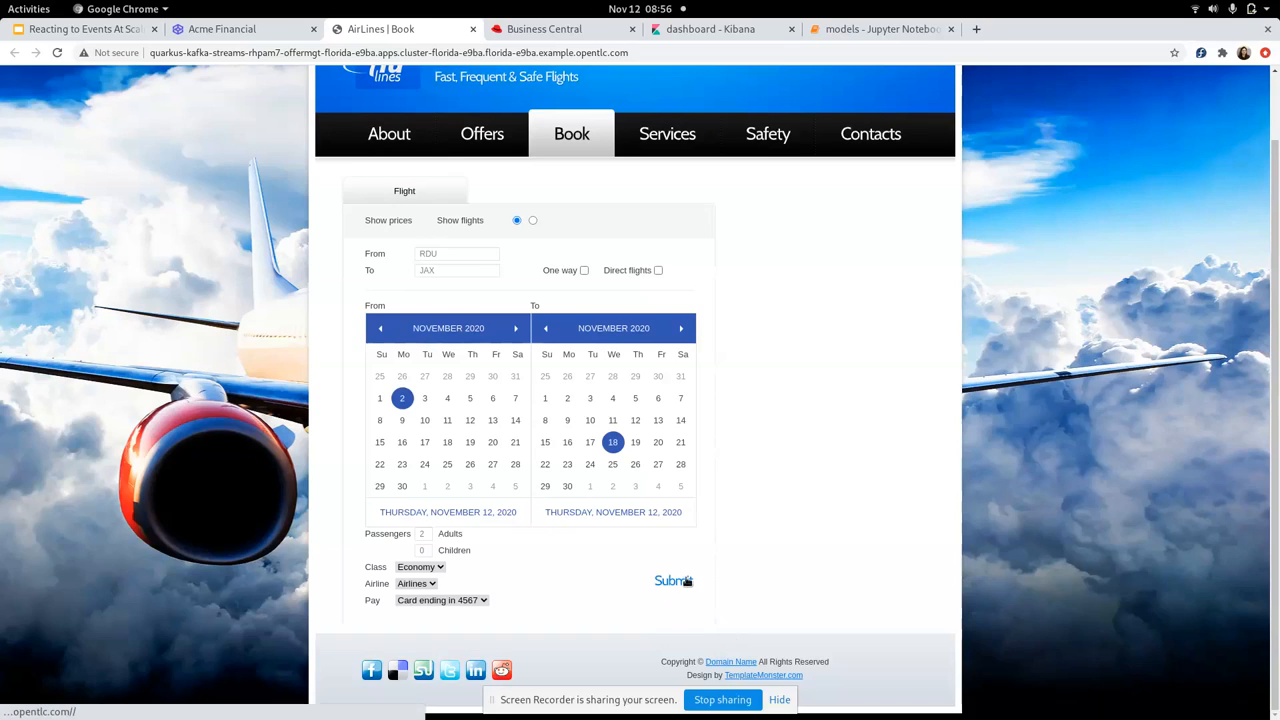
{"action": "left_click", "coordinate": [669, 581]}
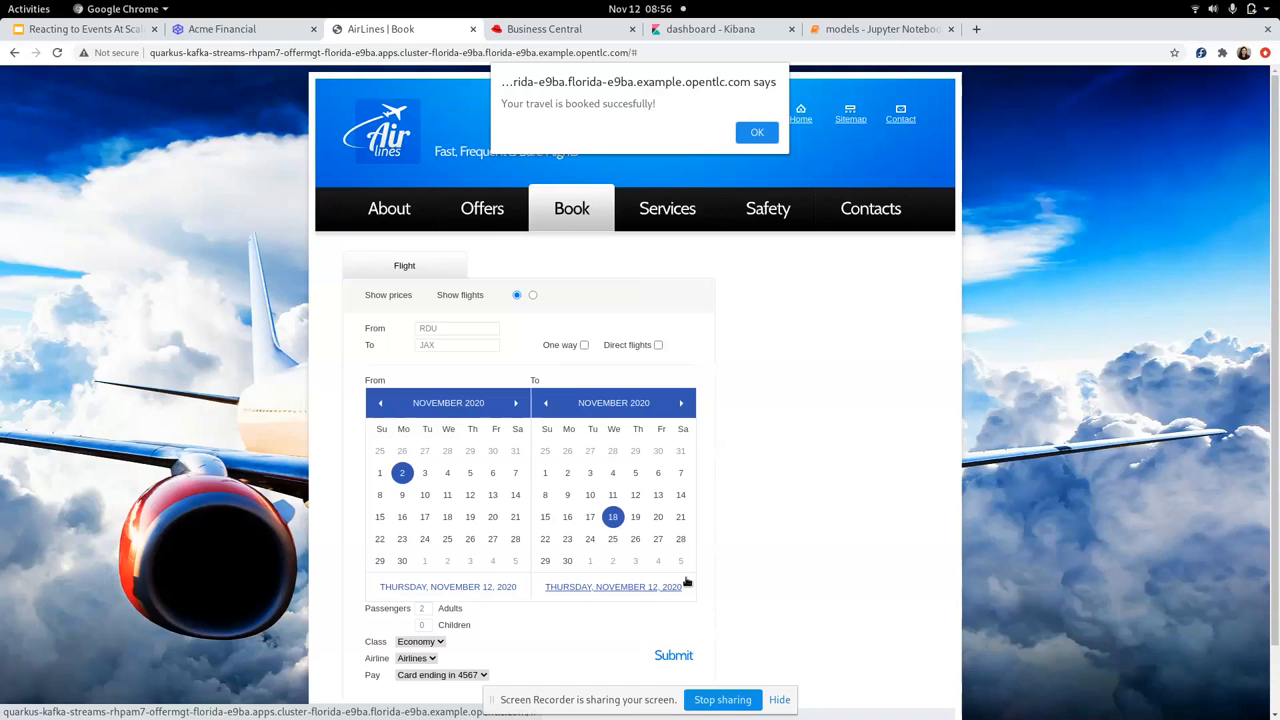
{"action": "left_click", "coordinate": [756, 132]}
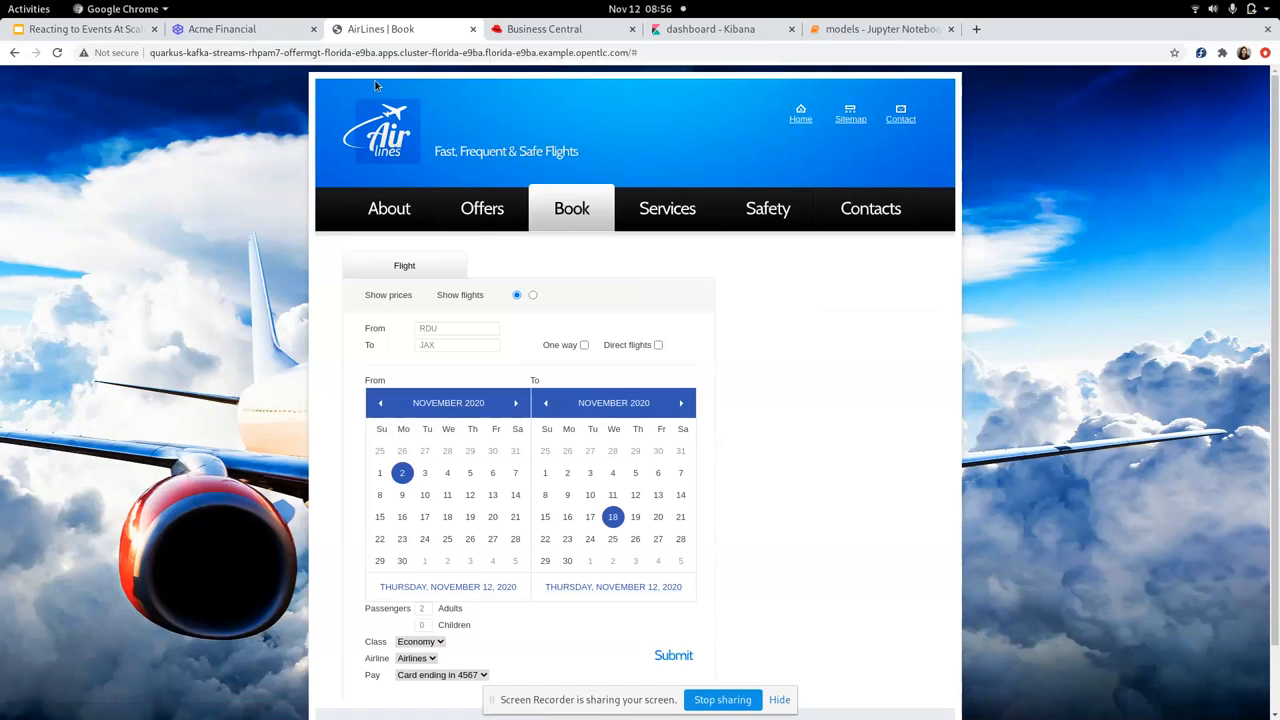
Step: Switch to the Acme Financial customer page showing the new airline card upgrade offer
{"action": "left_click", "coordinate": [230, 29]}
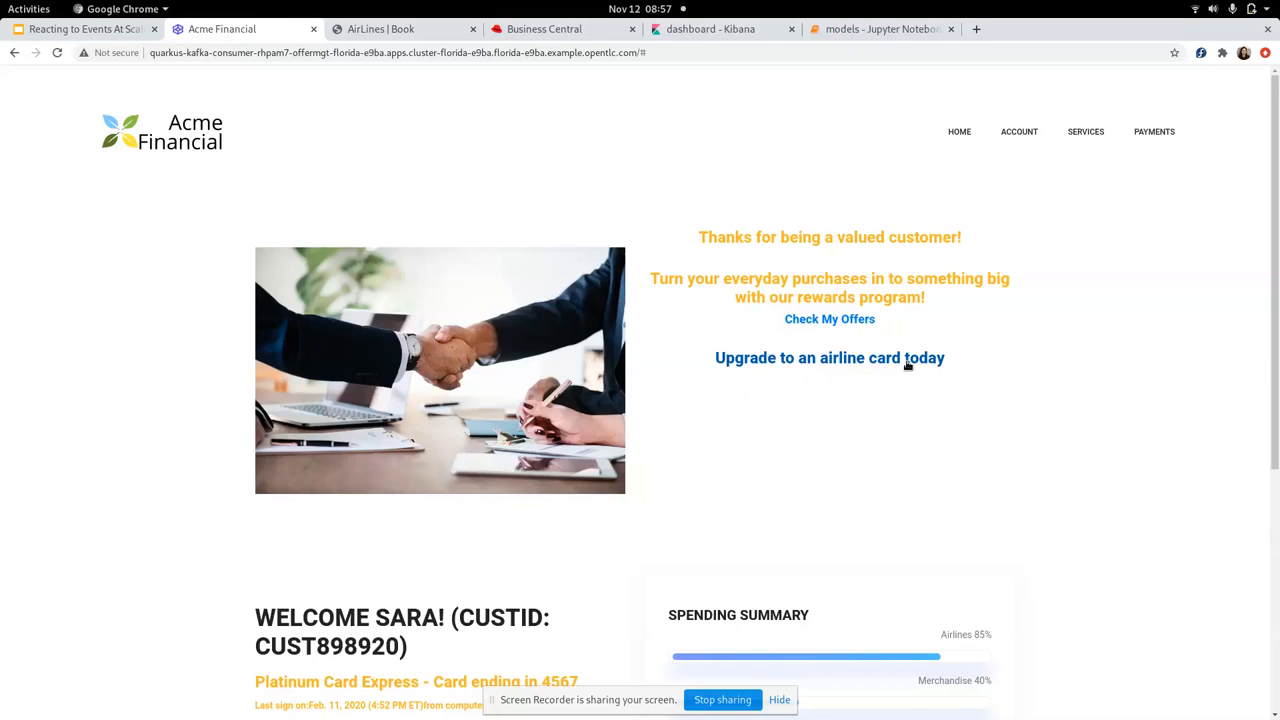
Step: Show the OfferPredictionDMN graph with the Offer decision and Customer Segmentation node
{"action": "left_click", "coordinate": [546, 29]}
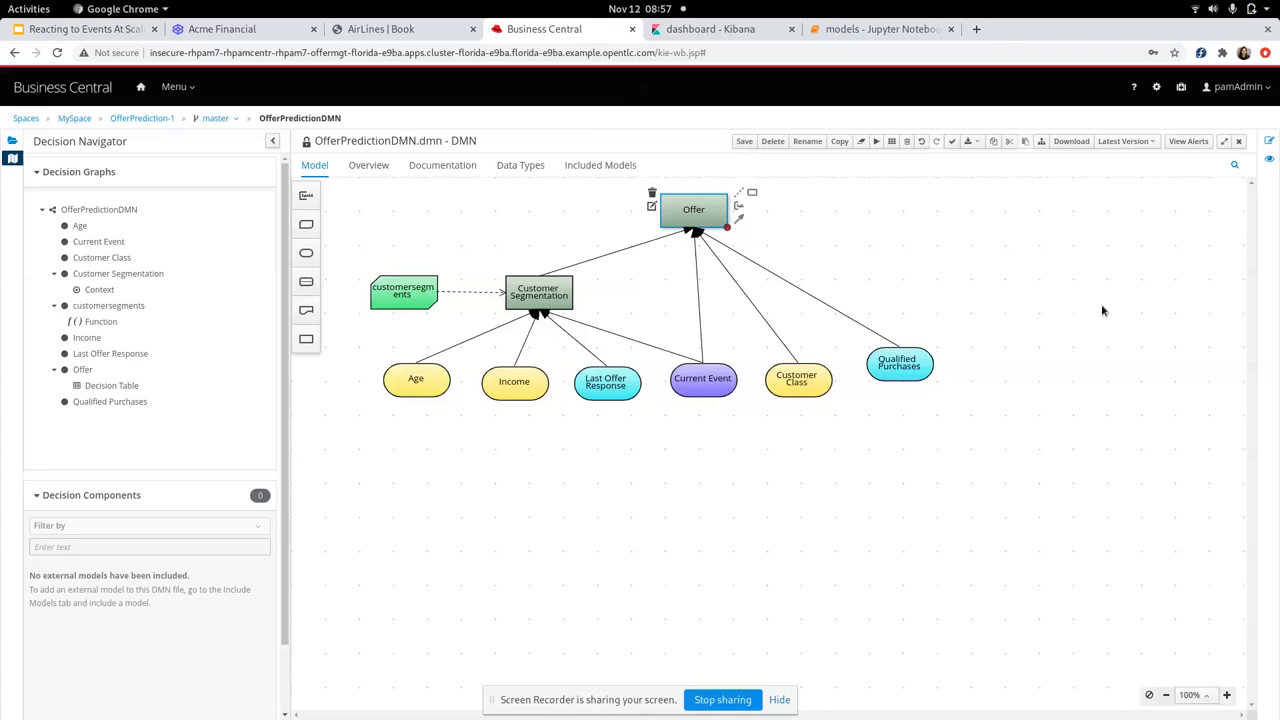
{"action": "mouse_move", "coordinate": [452, 392]}
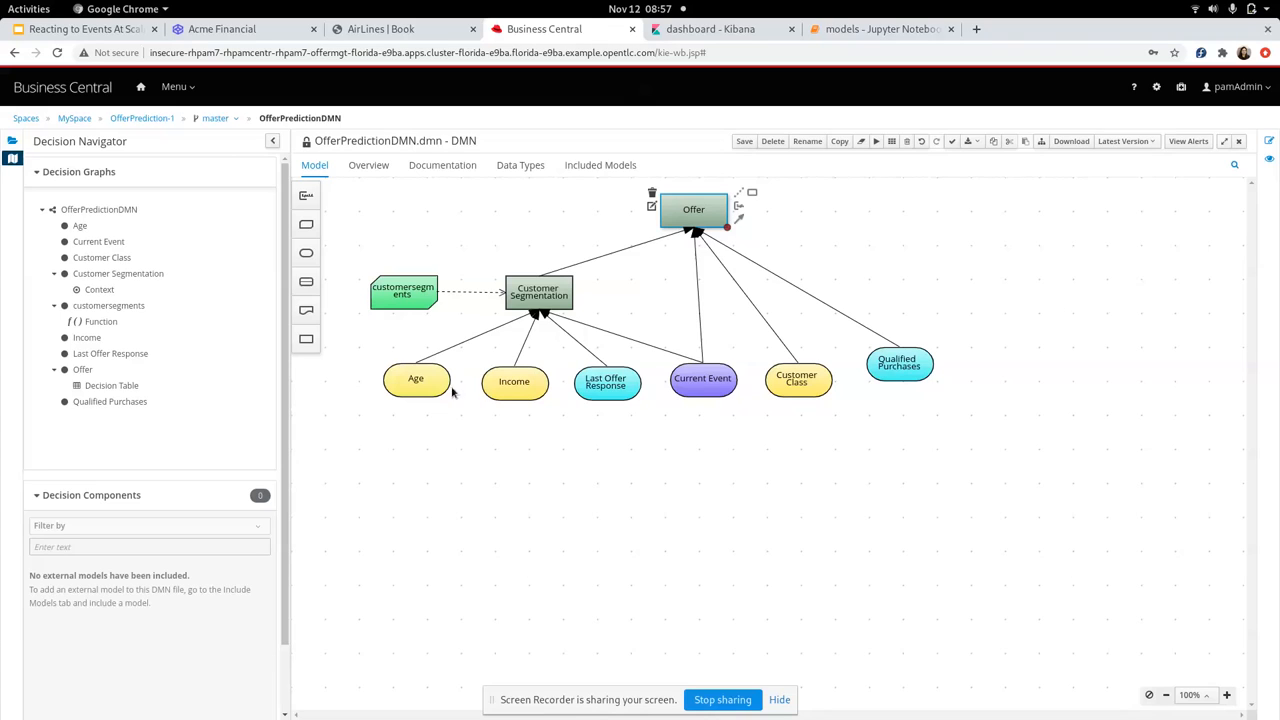
{"action": "mouse_move", "coordinate": [528, 384]}
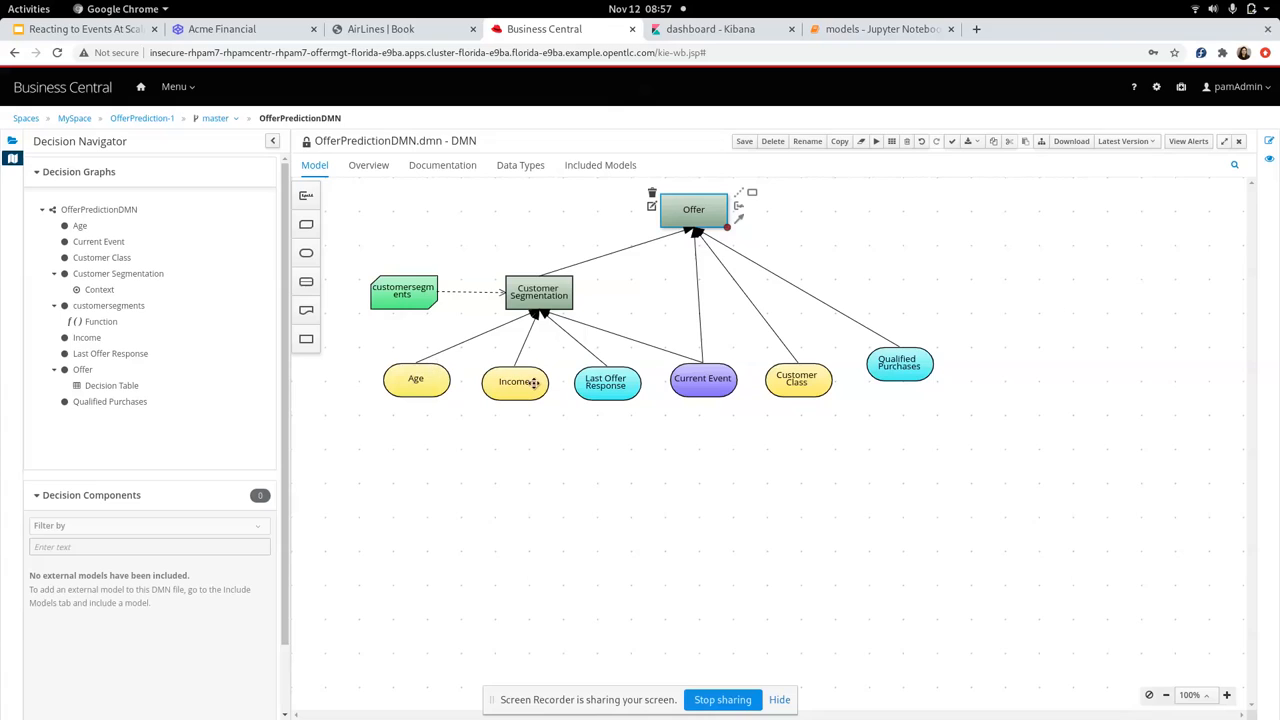
{"action": "mouse_move", "coordinate": [886, 375]}
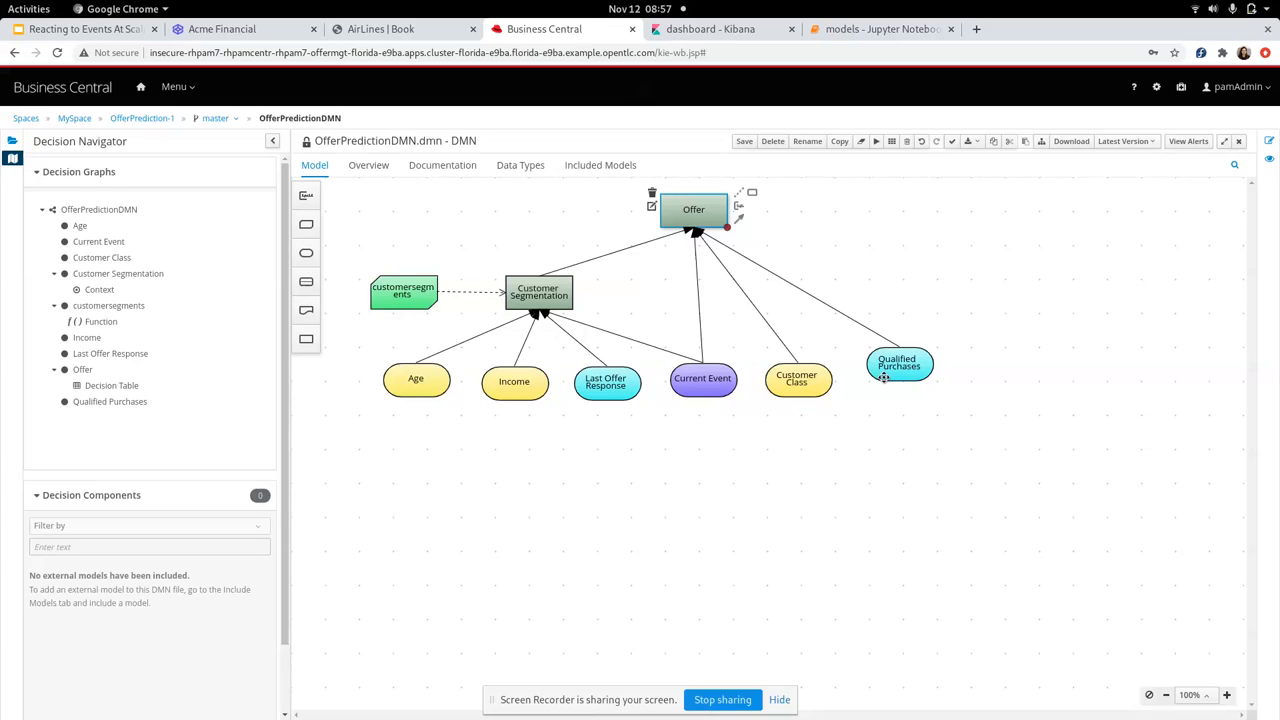
{"action": "mouse_move", "coordinate": [426, 387]}
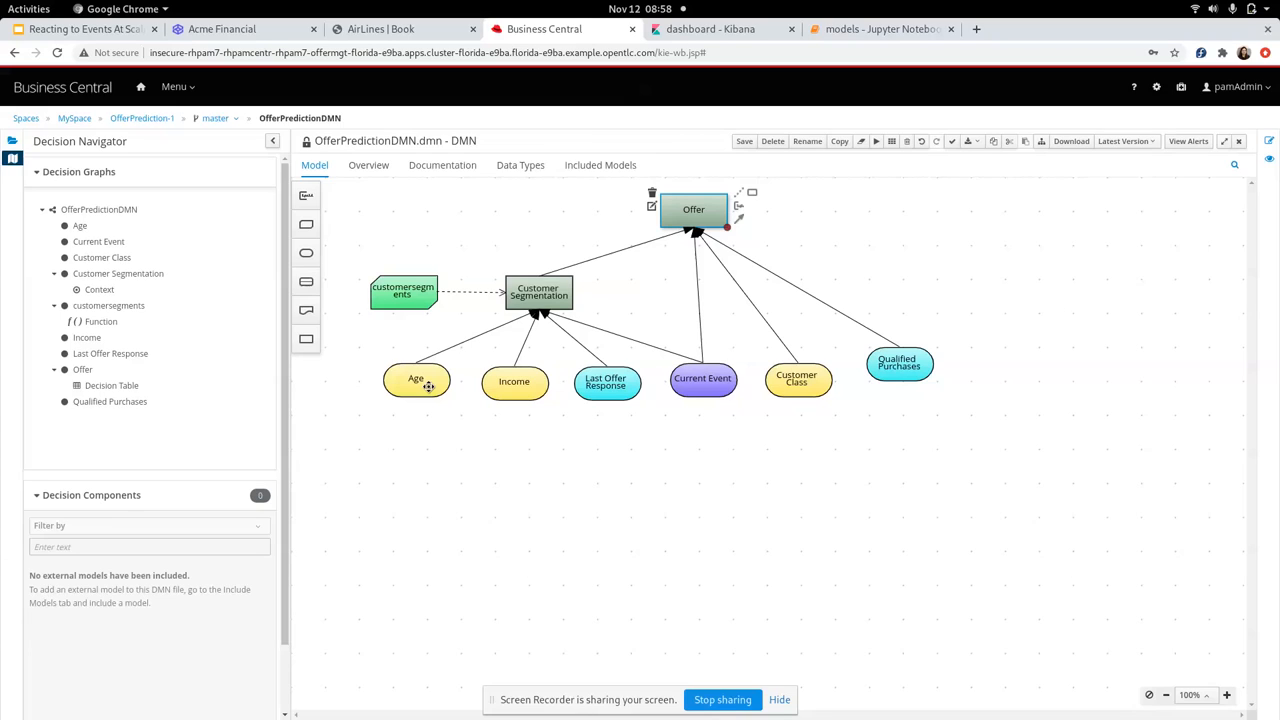
{"action": "mouse_move", "coordinate": [535, 383]}
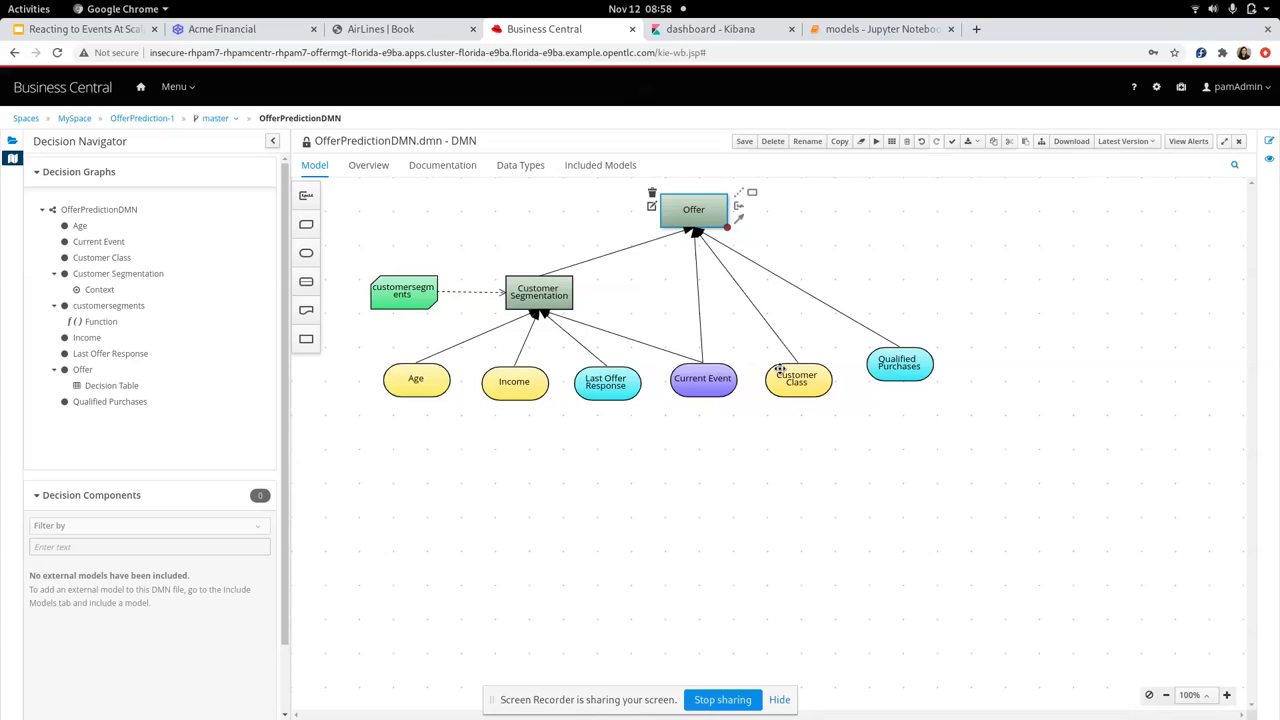
{"action": "mouse_move", "coordinate": [699, 374]}
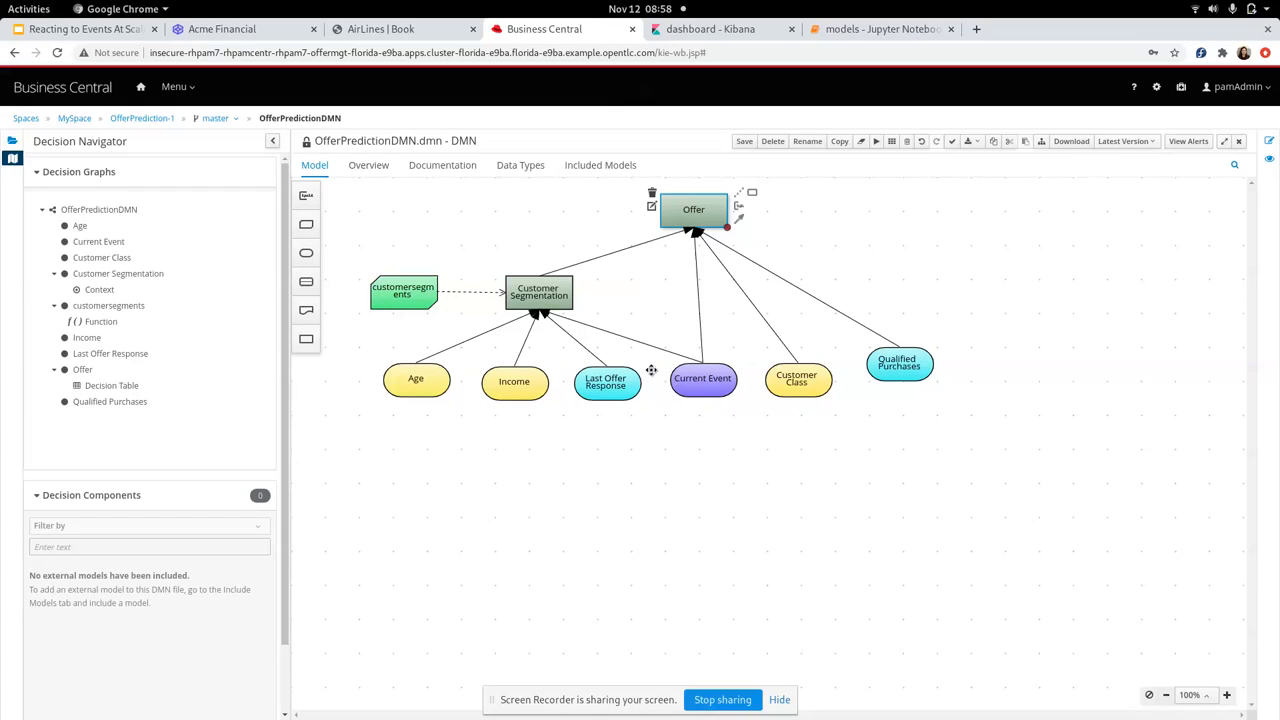
{"action": "mouse_move", "coordinate": [897, 355]}
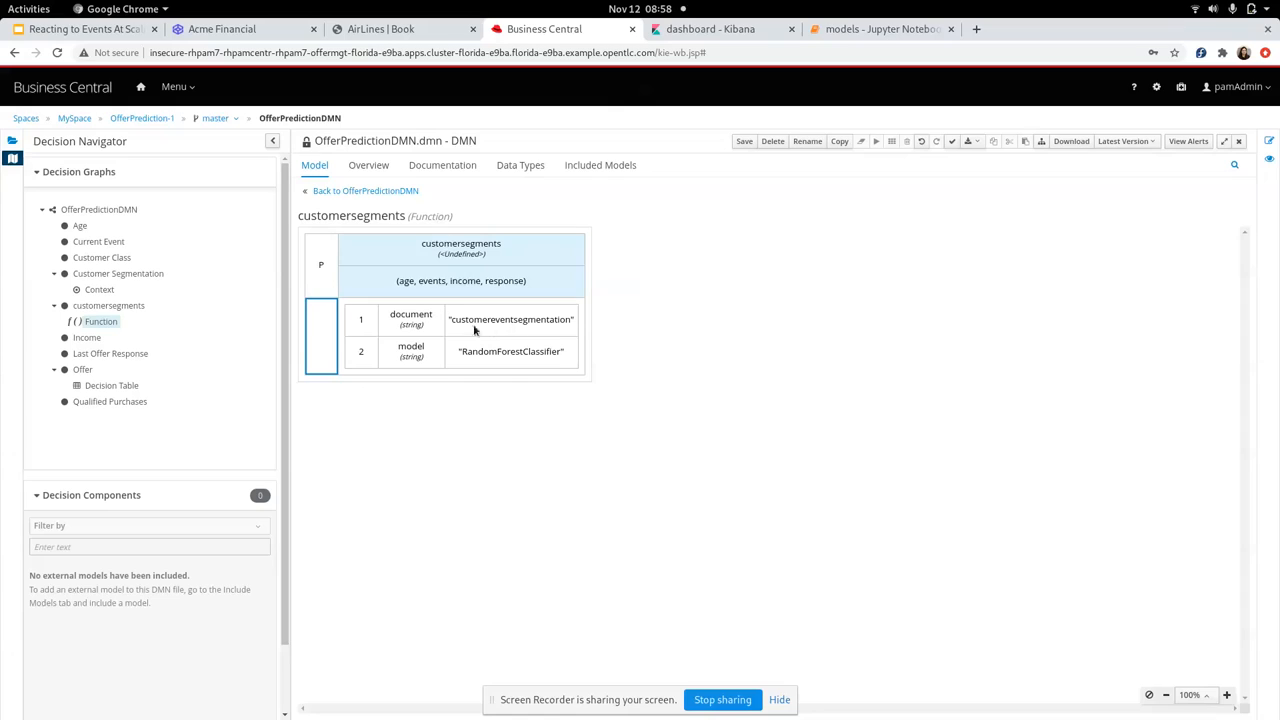
{"action": "mouse_move", "coordinate": [483, 351]}
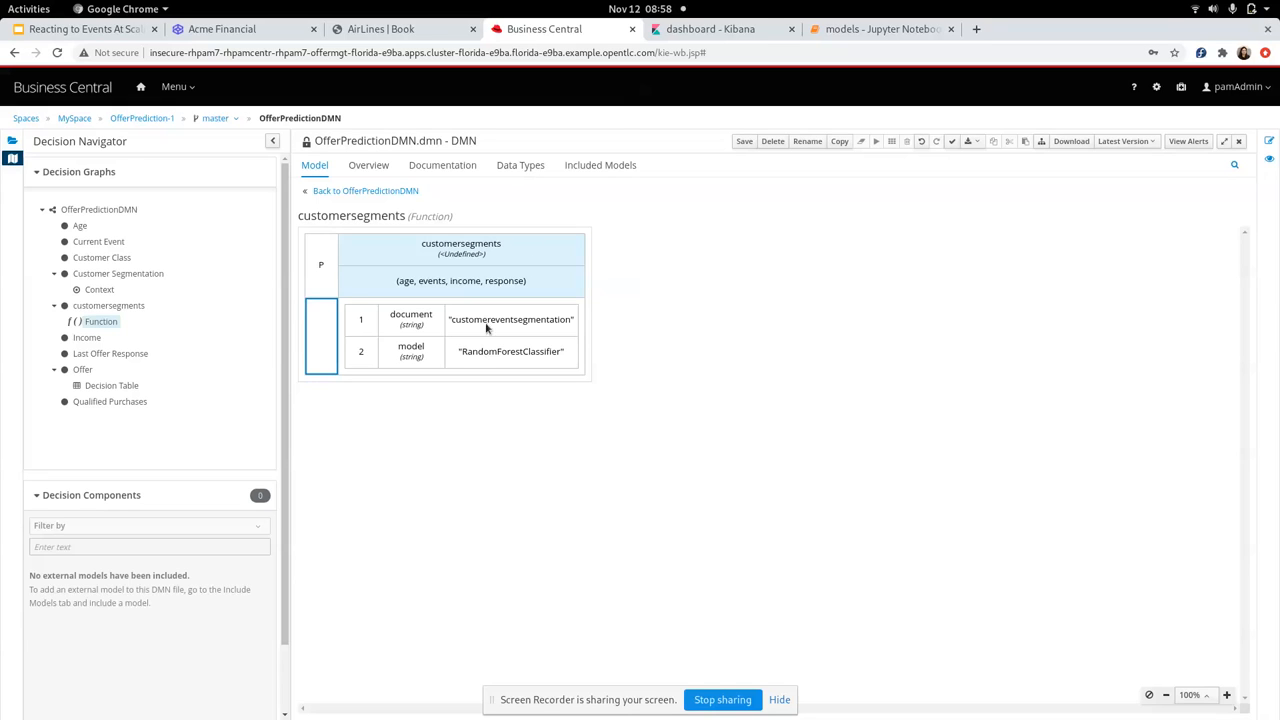
Step: Scroll the models notebook to the 5000-row customer DataFrame and its describe() statistics
{"action": "left_click", "coordinate": [880, 29]}
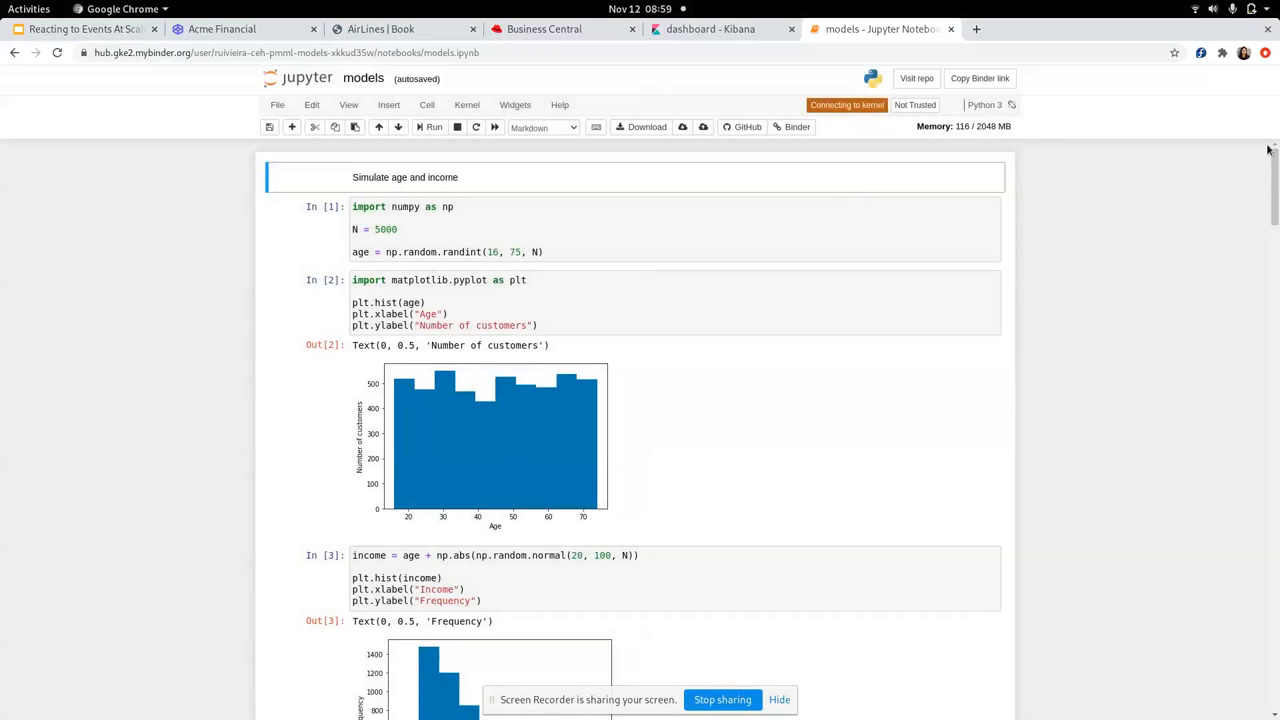
{"action": "scroll", "scroll_direction": "down", "scroll_amount": 3}
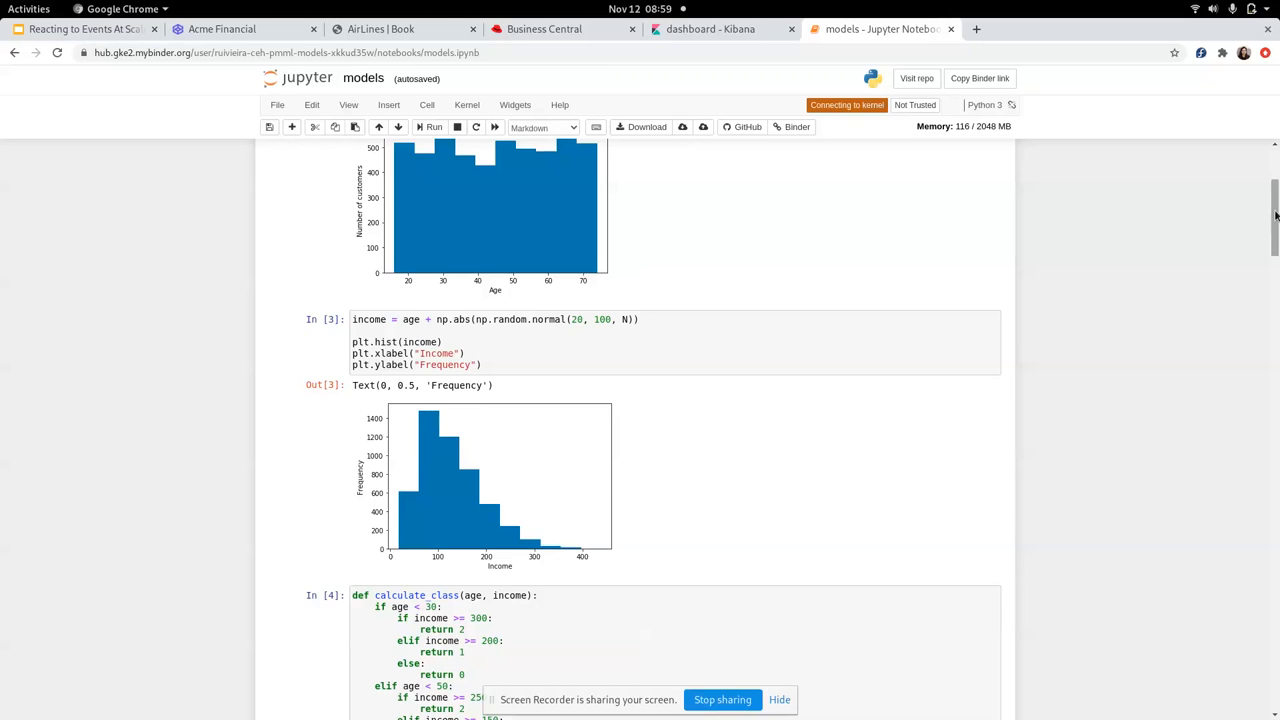
{"action": "scroll", "scroll_direction": "down", "scroll_amount": 3}
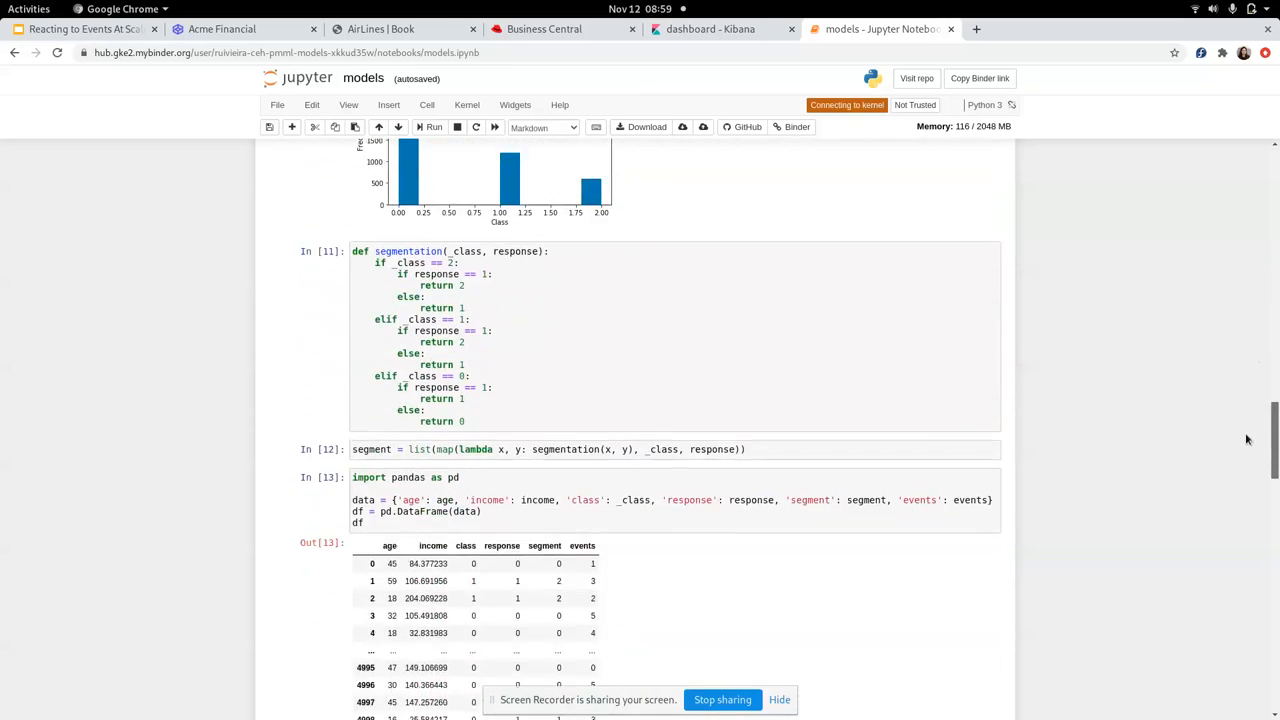
{"action": "scroll", "scroll_direction": "down", "scroll_amount": 3}
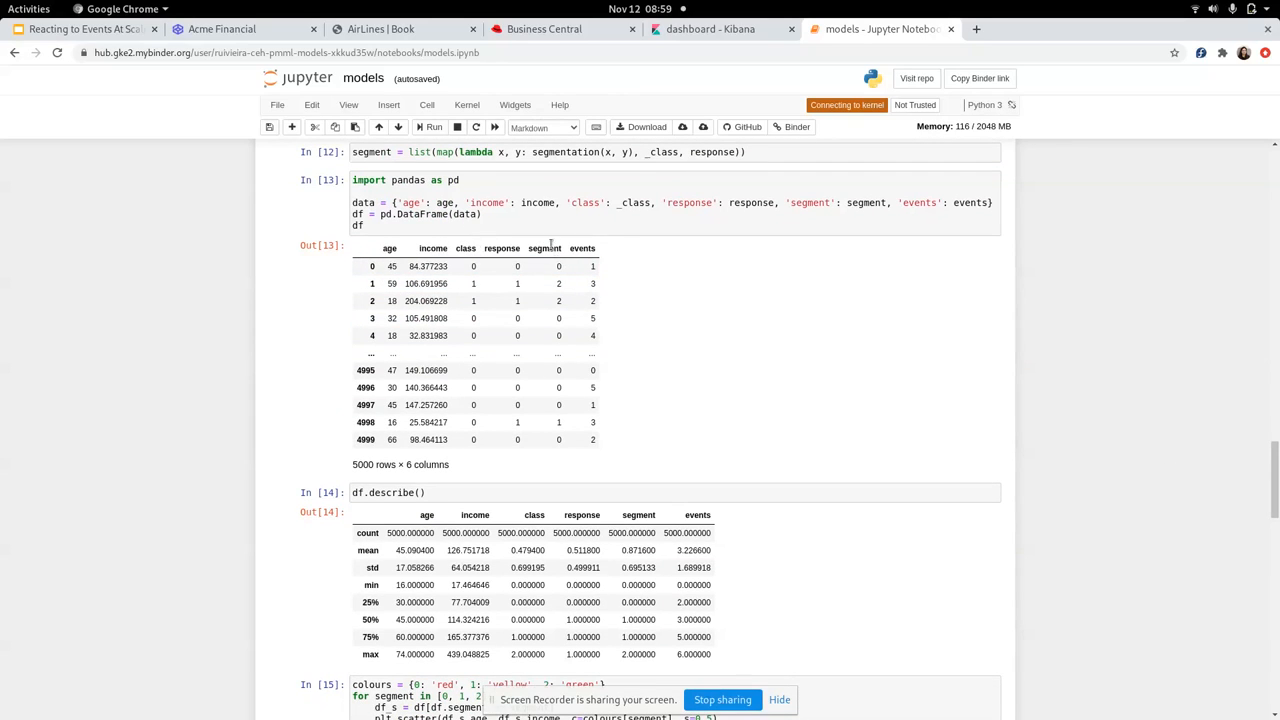
{"action": "mouse_move", "coordinate": [552, 243]}
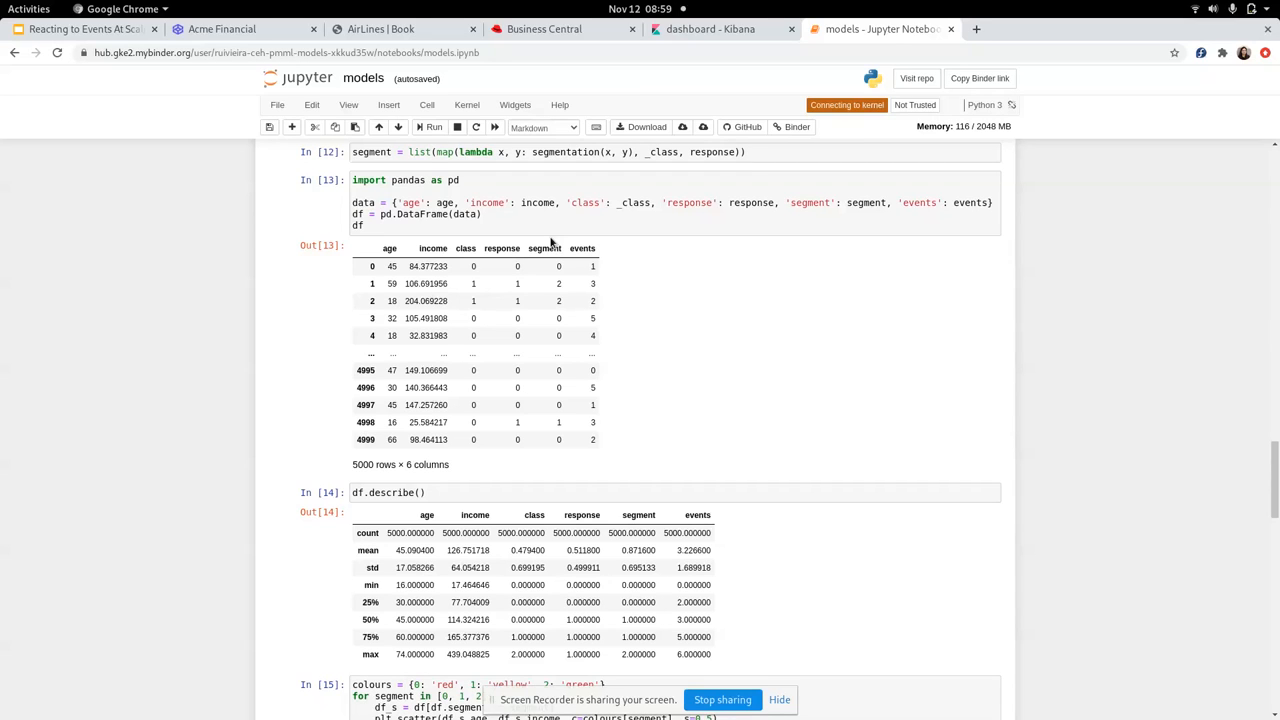
Step: Display the Offer decision table mapping events, customer classes and segments to offer messages
{"action": "left_click", "coordinate": [550, 29]}
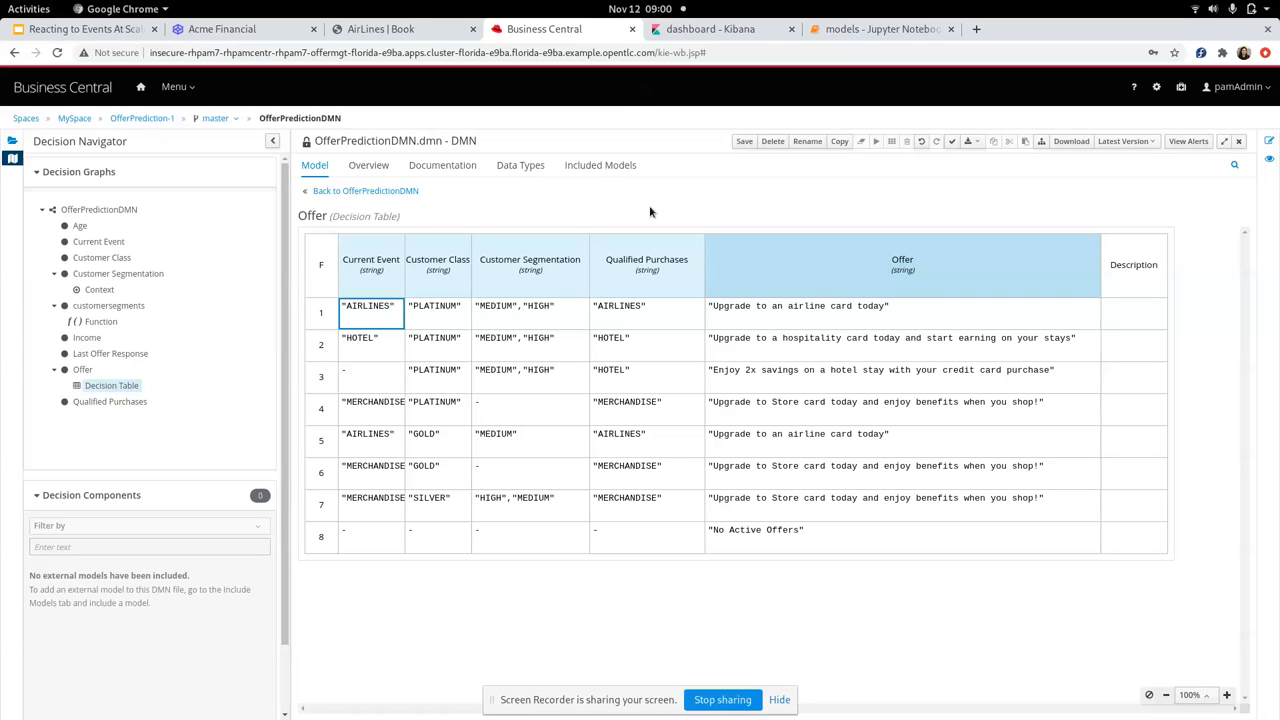
Step: Open Kibana's Customer Id dropdown and enter CUST898920, copied from the Acme Financial page
{"action": "left_click", "coordinate": [720, 29]}
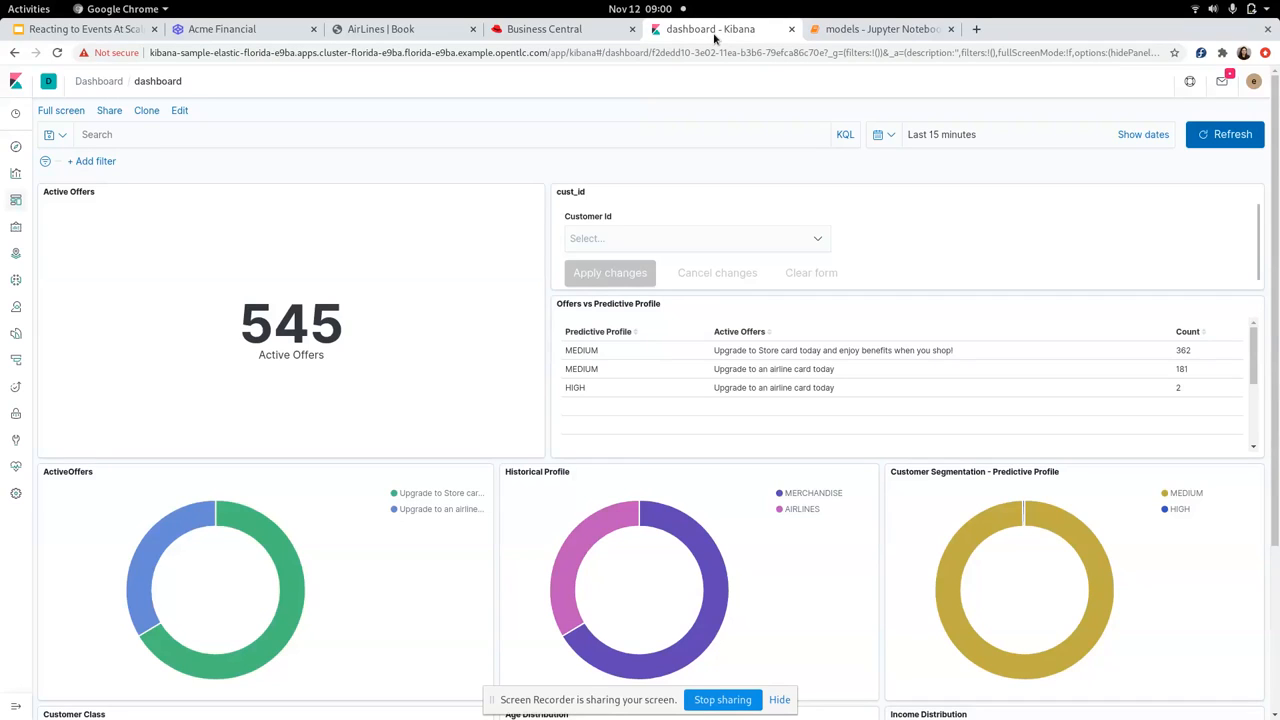
{"action": "mouse_move", "coordinate": [629, 240]}
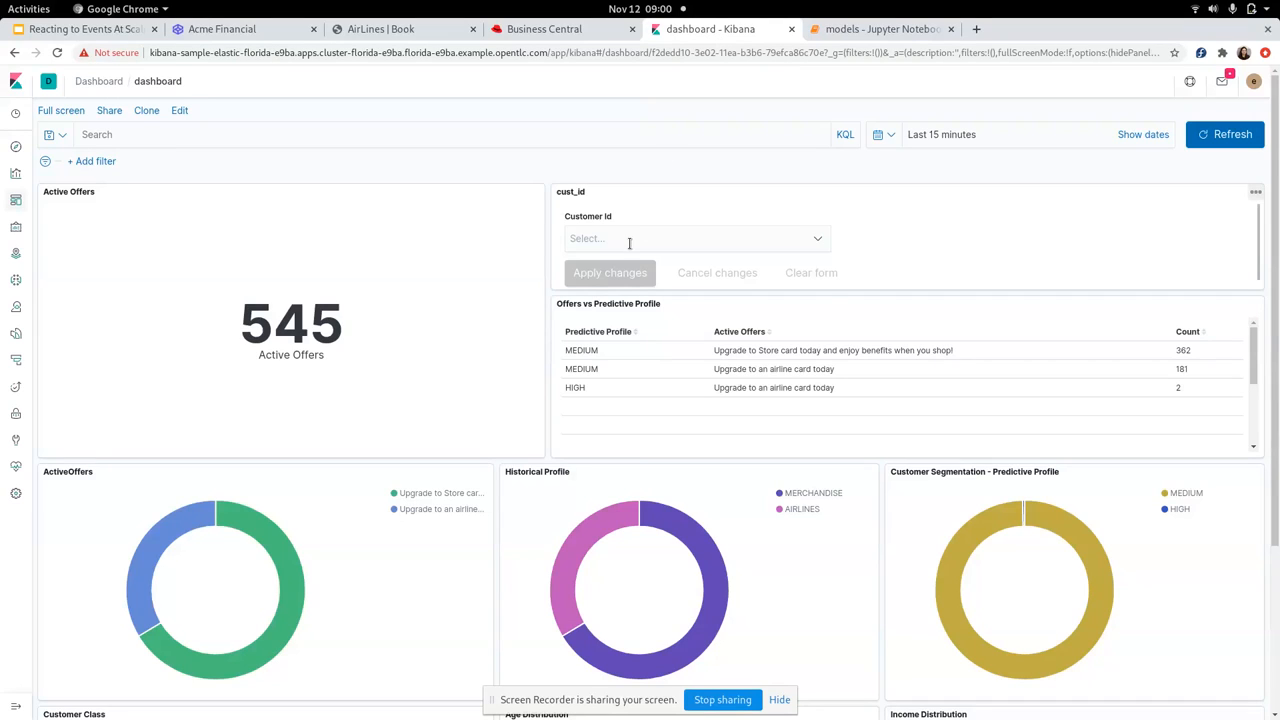
{"action": "left_click", "coordinate": [694, 238]}
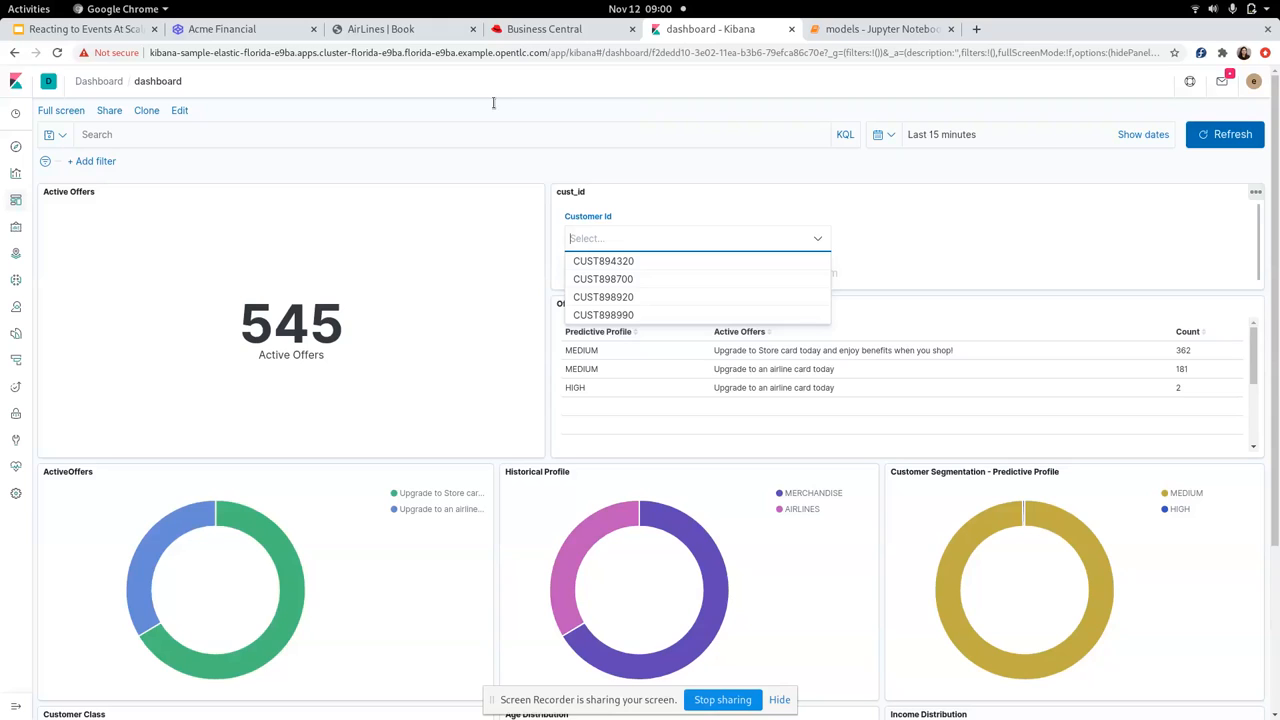
{"action": "mouse_move", "coordinate": [240, 28]}
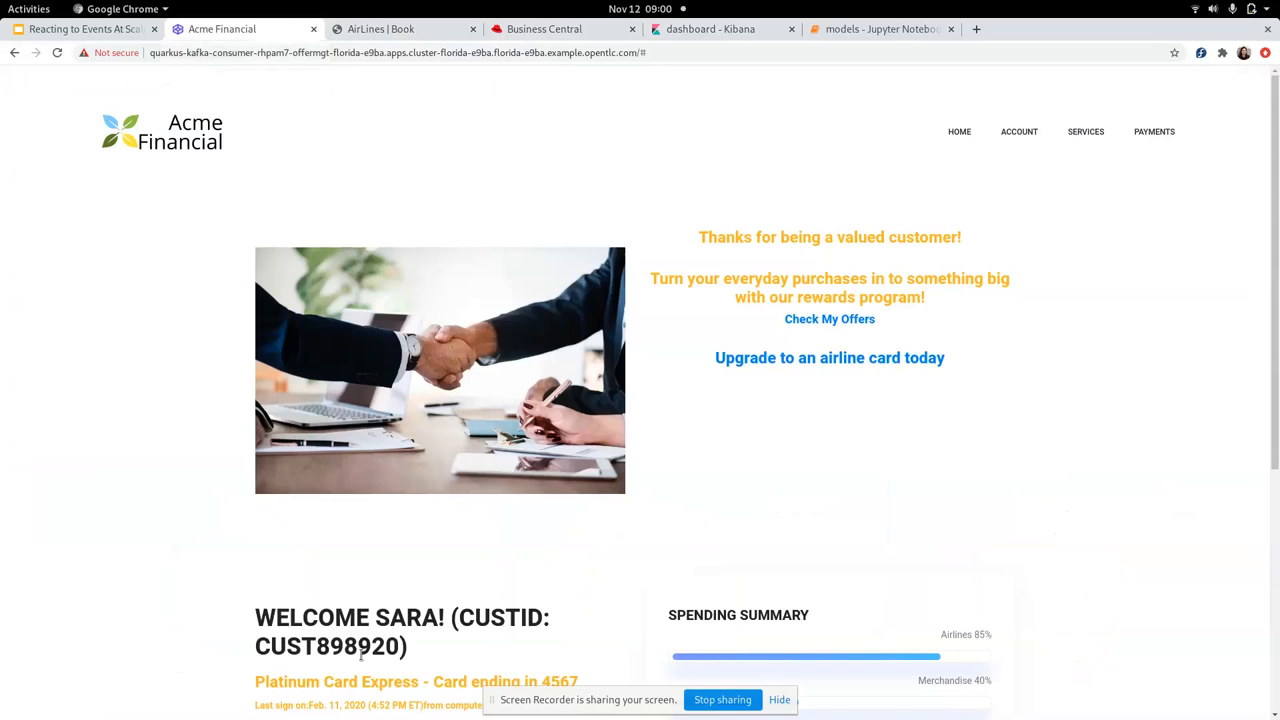
{"action": "double_click", "coordinate": [325, 646]}
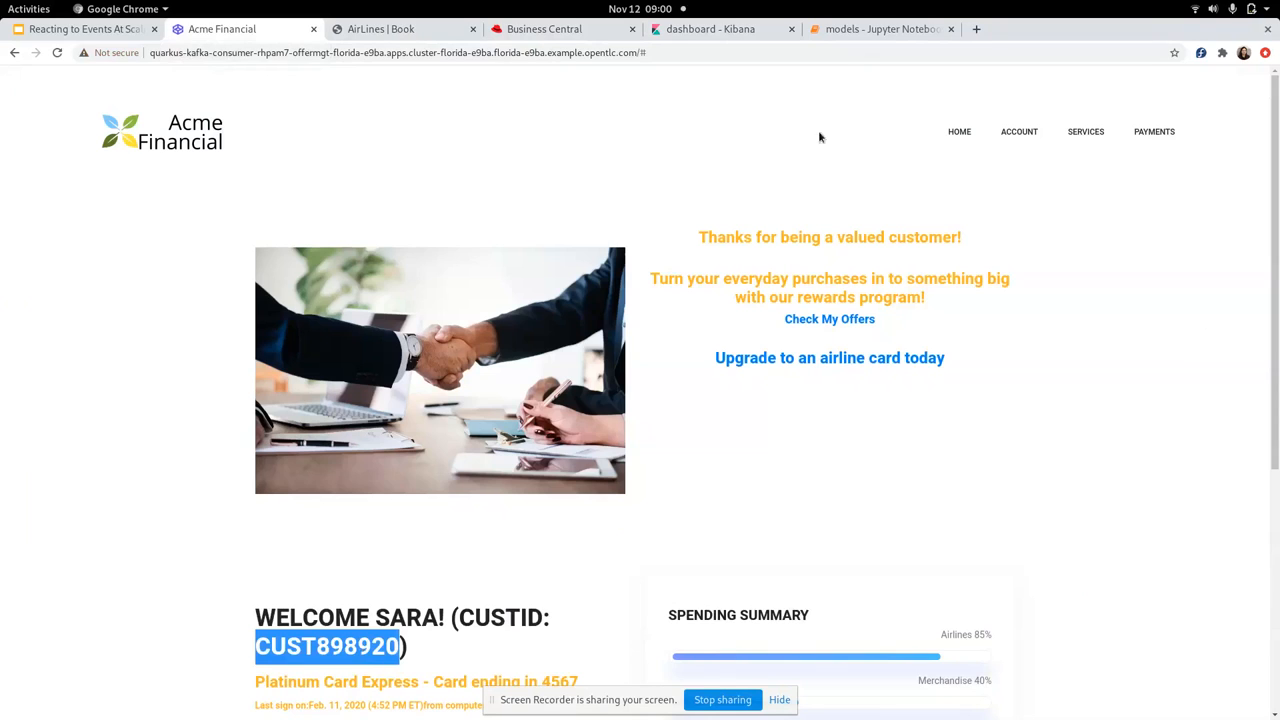
{"action": "left_click", "coordinate": [710, 29]}
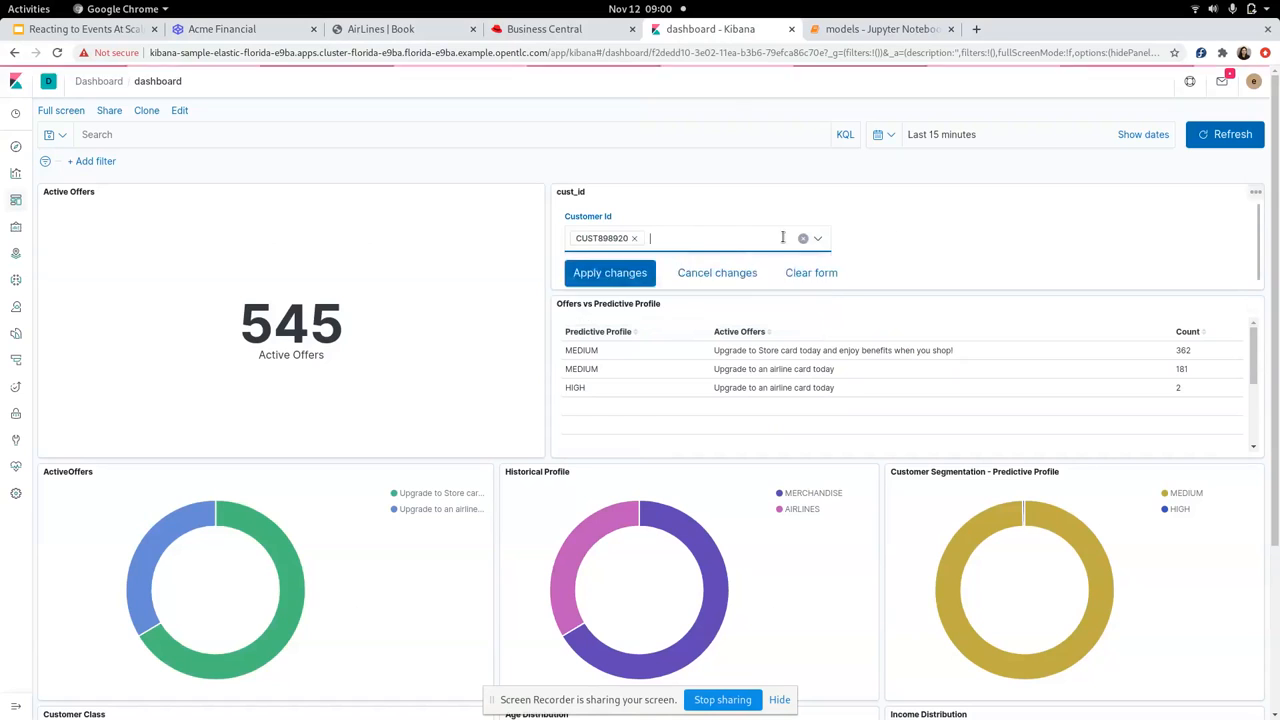
{"action": "left_click", "coordinate": [609, 272]}
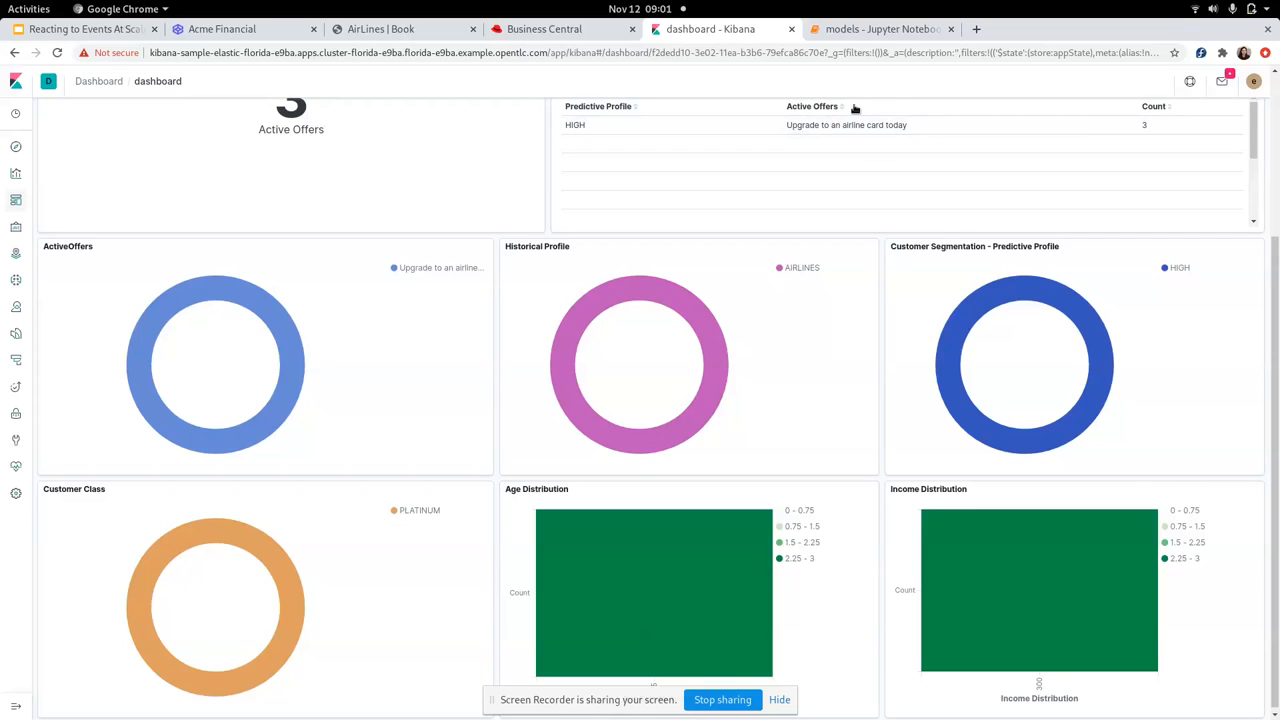
{"action": "mouse_move", "coordinate": [242, 634]}
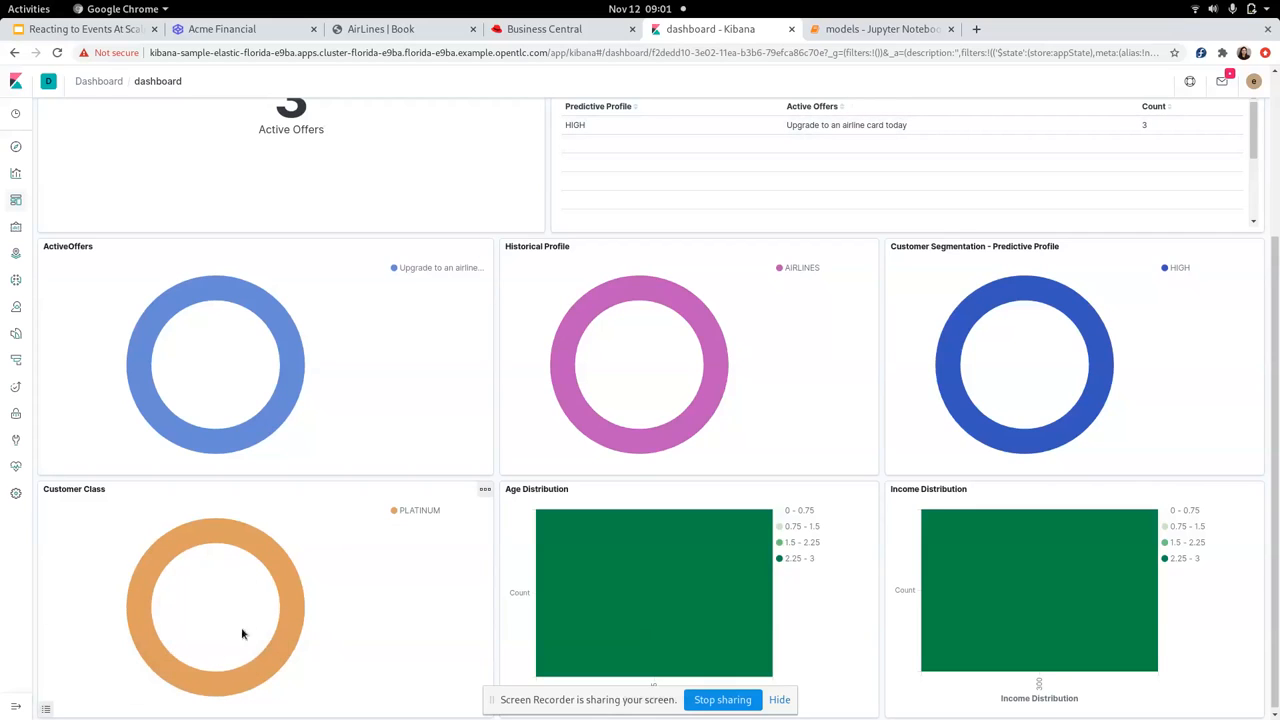
{"action": "mouse_move", "coordinate": [225, 531]}
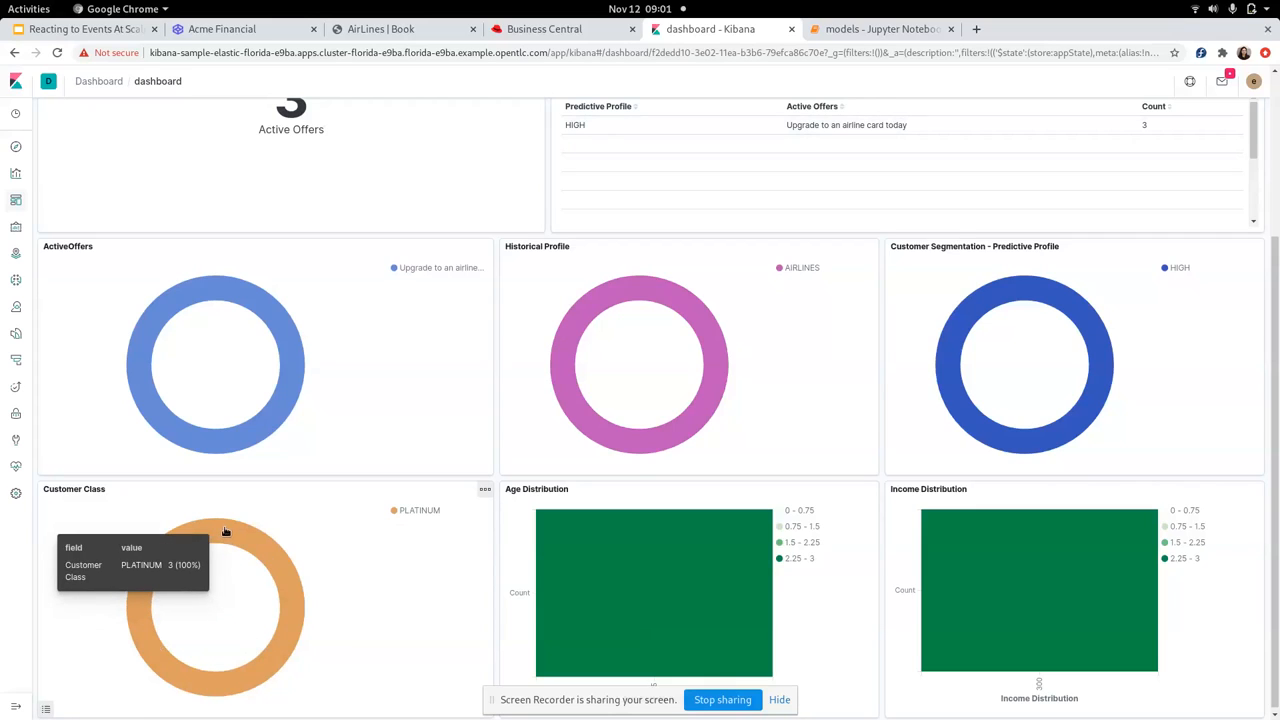
{"action": "mouse_move", "coordinate": [760, 588]}
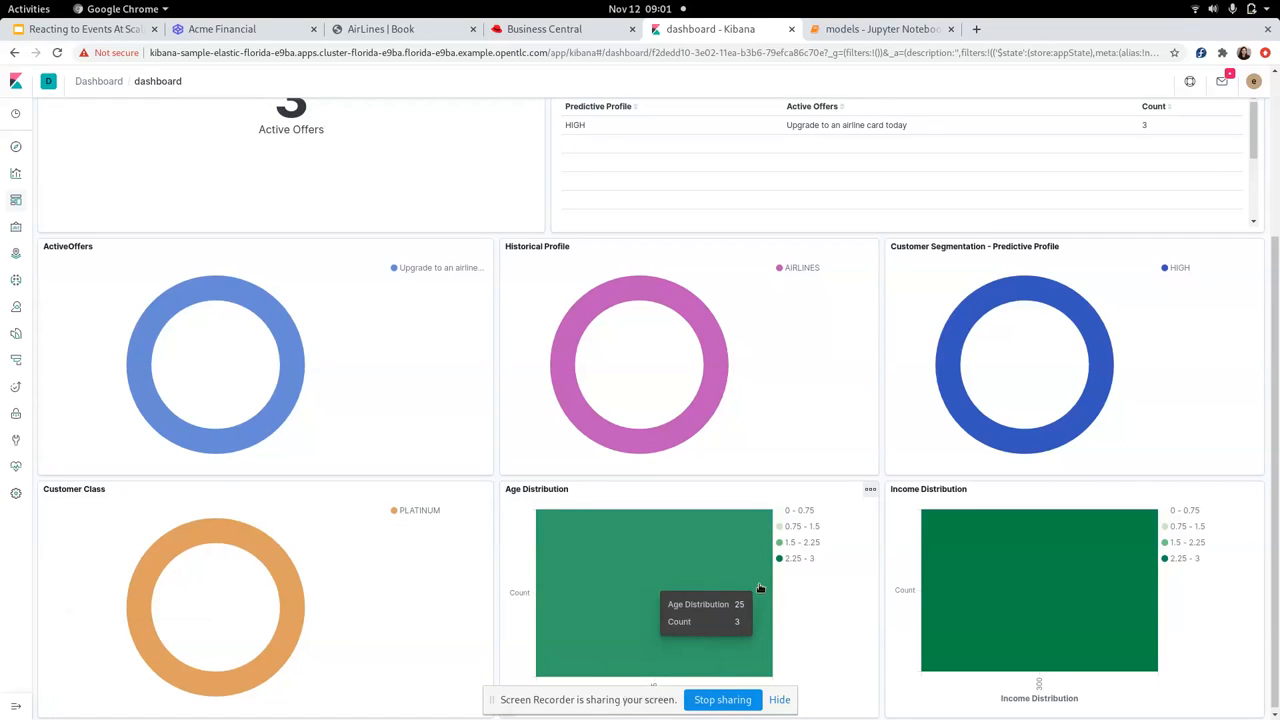
{"action": "mouse_move", "coordinate": [945, 587]}
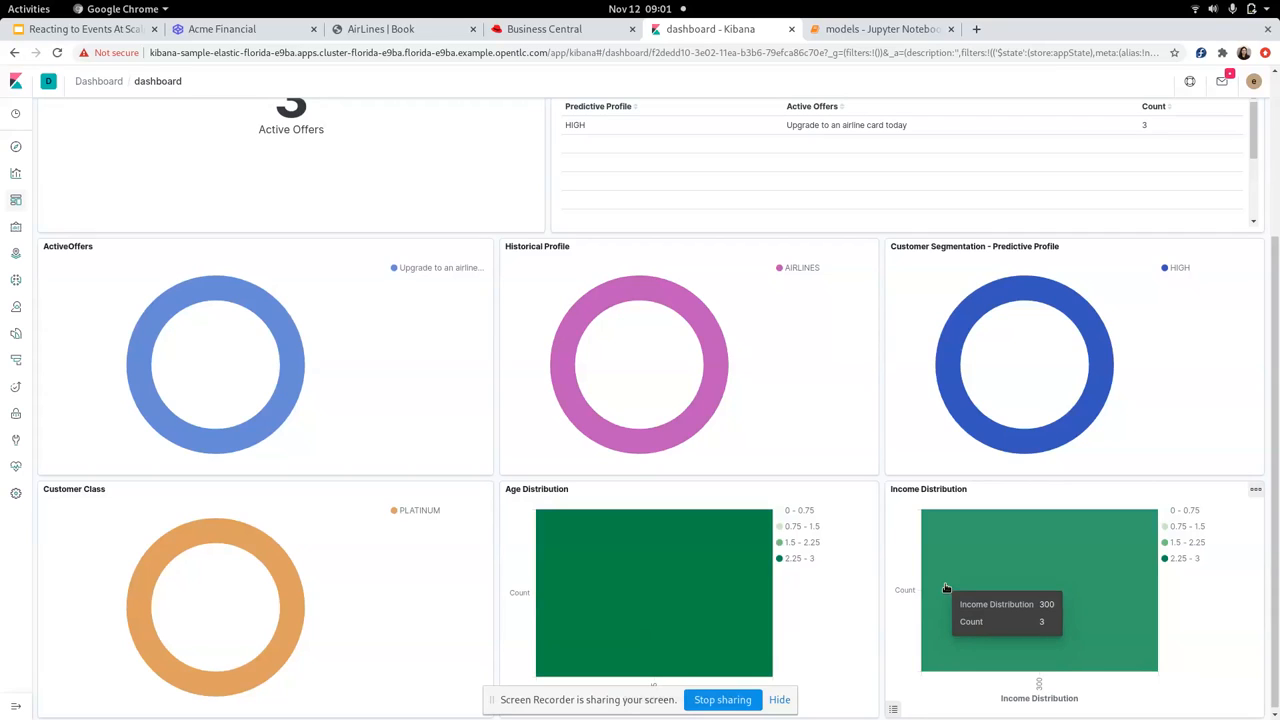
{"action": "mouse_move", "coordinate": [646, 280]}
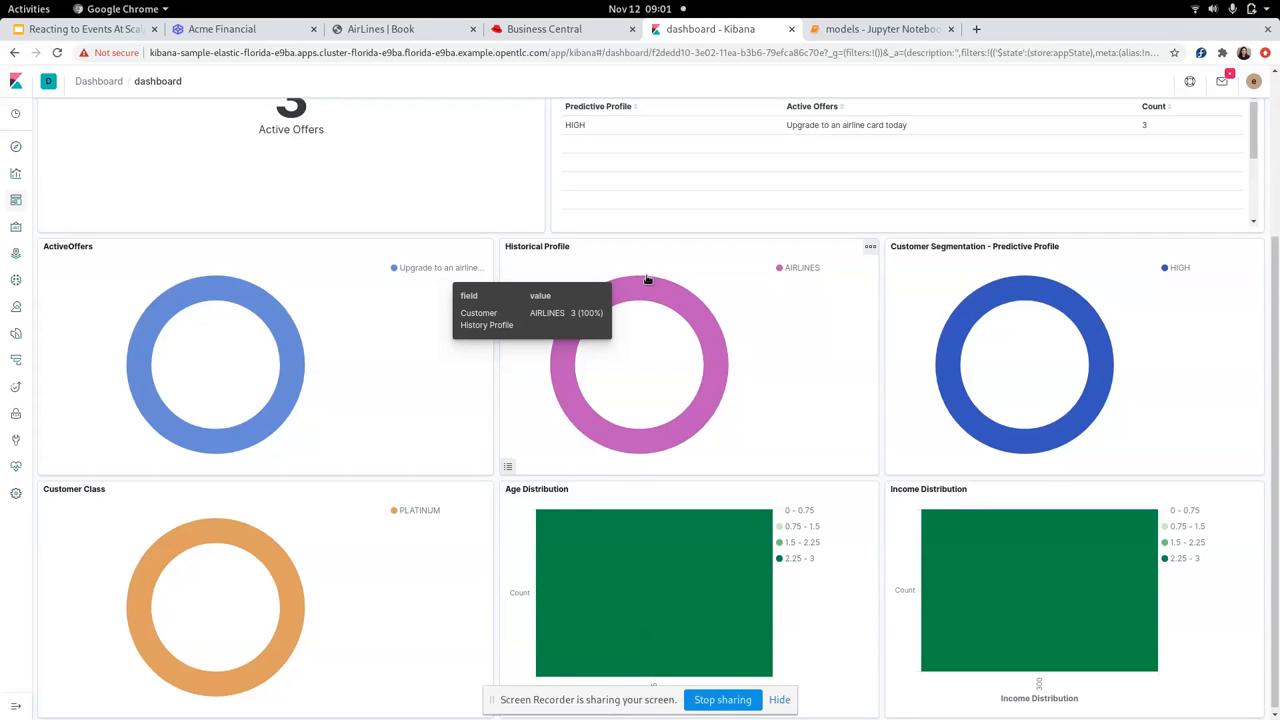
{"action": "mouse_move", "coordinate": [864, 204]}
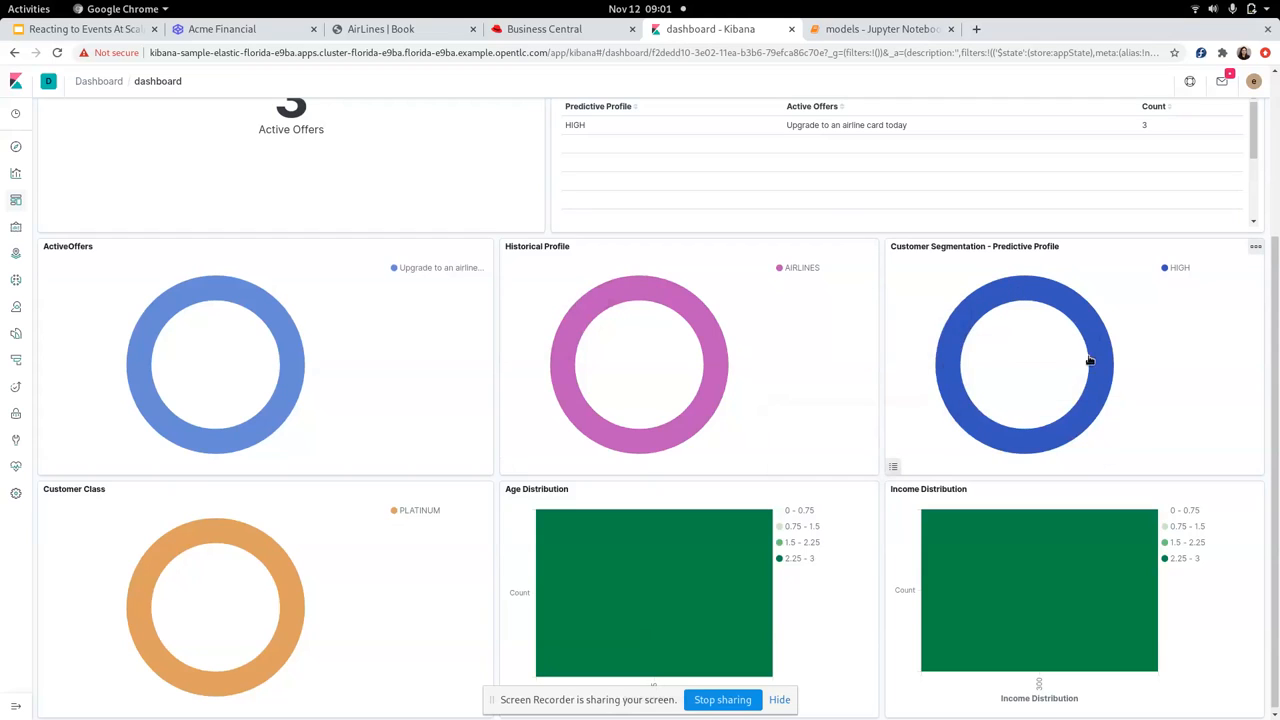
{"action": "mouse_move", "coordinate": [1006, 291]}
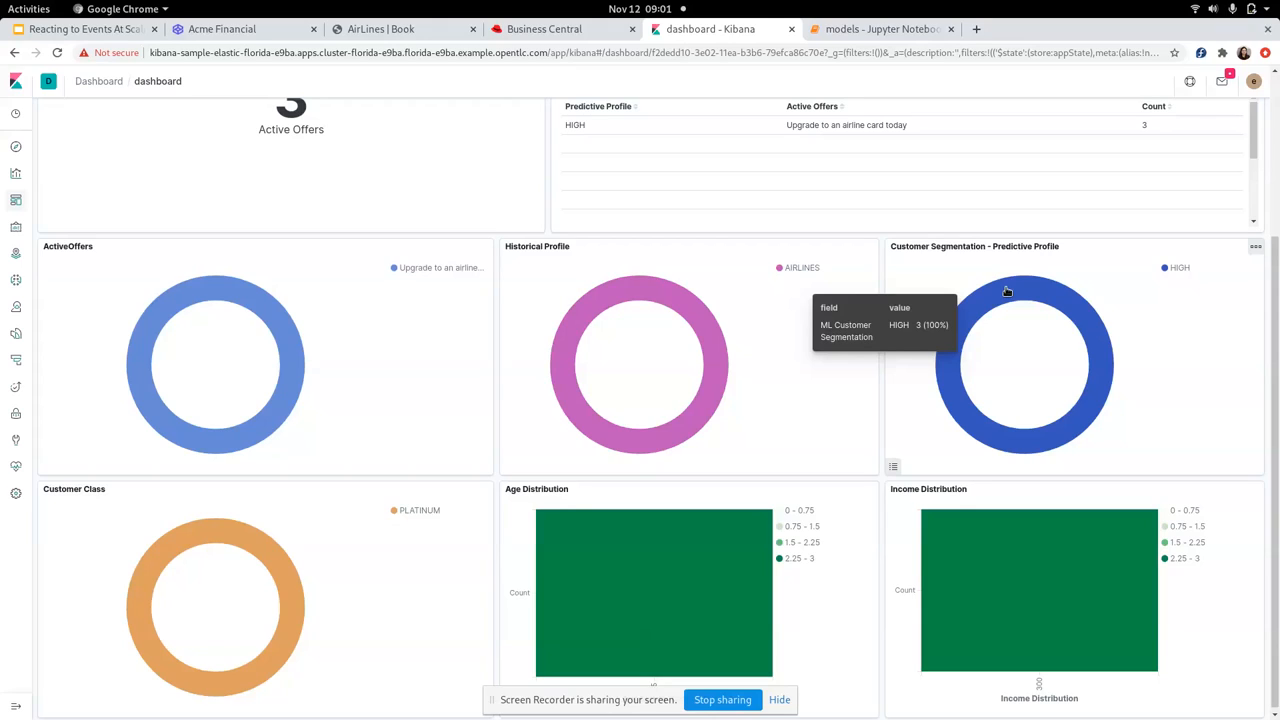
{"action": "mouse_move", "coordinate": [930, 139]}
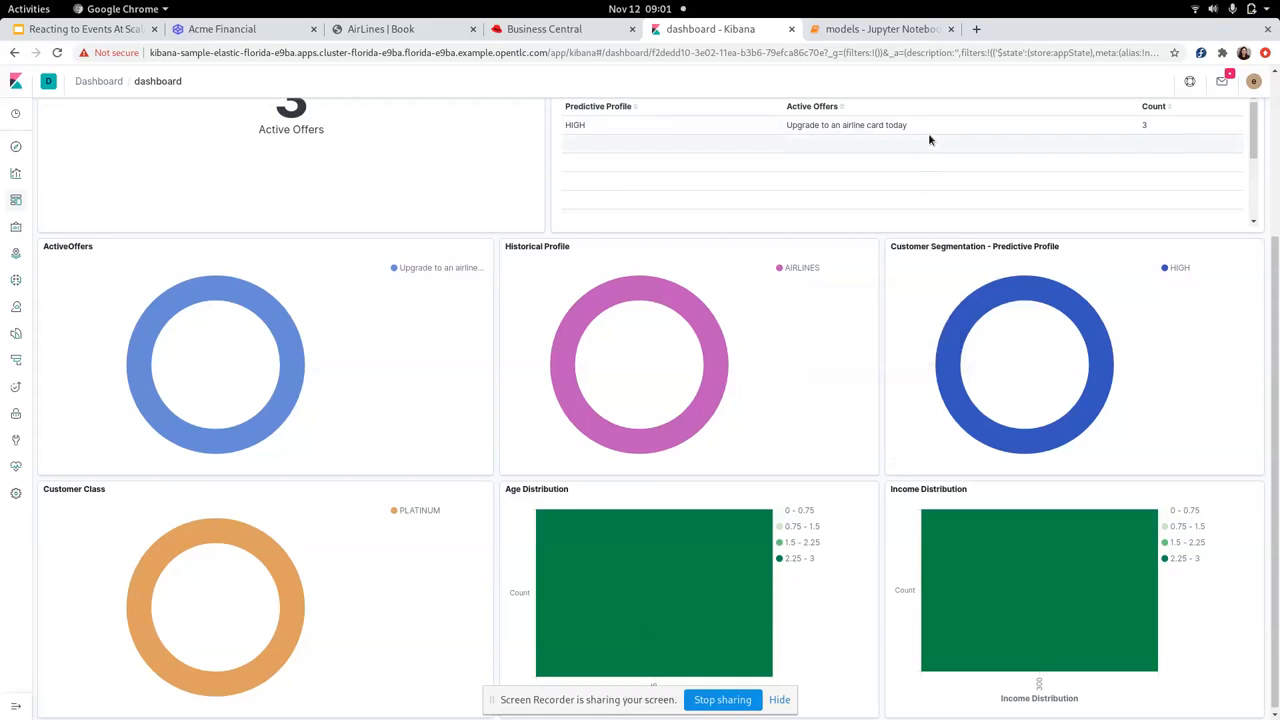
Step: Show the Offer decision table whose first rule maps AIRLINES and PLATINUM to the airline card
{"action": "left_click", "coordinate": [546, 29]}
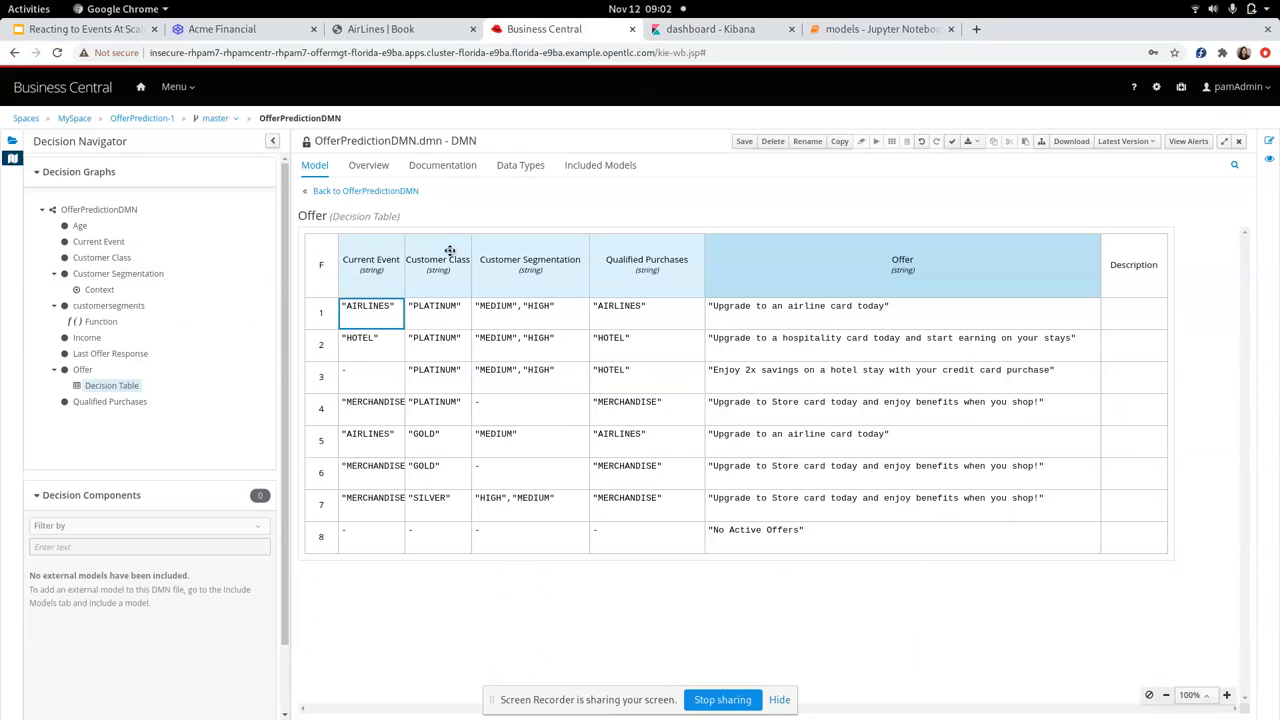
{"action": "mouse_move", "coordinate": [363, 295]}
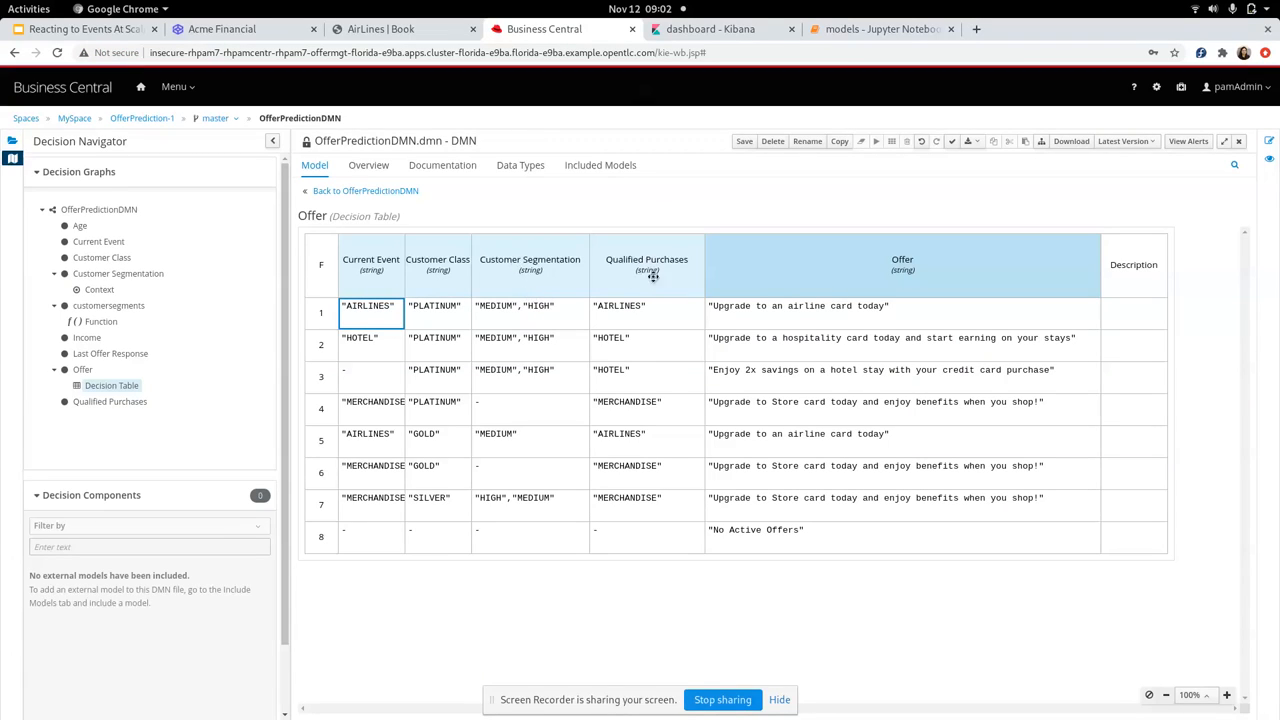
{"action": "mouse_move", "coordinate": [609, 306]}
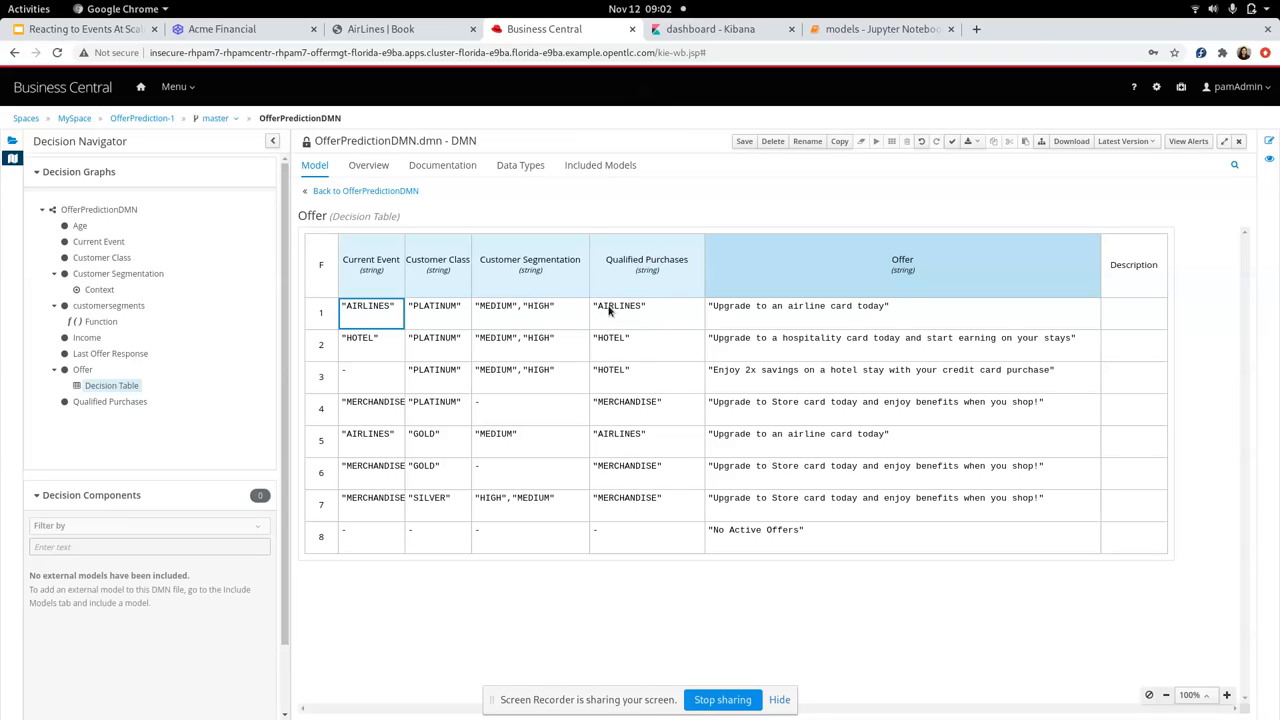
{"action": "mouse_move", "coordinate": [722, 309]}
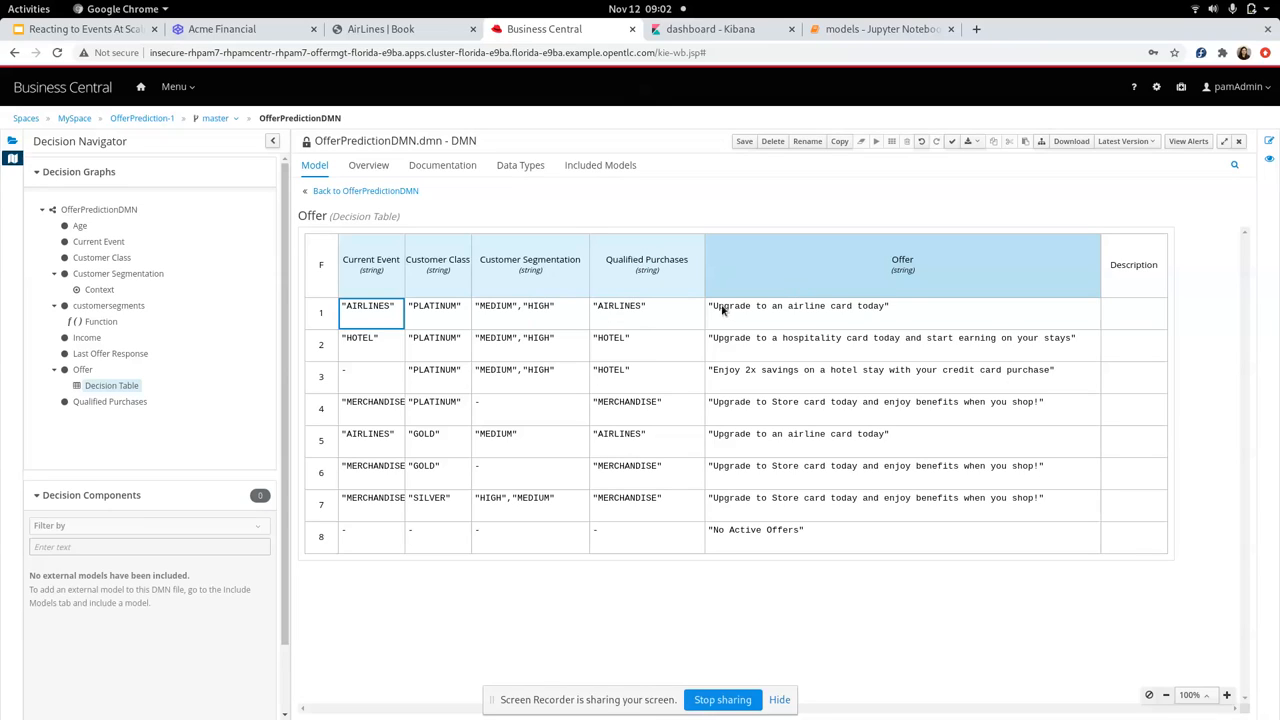
{"action": "mouse_move", "coordinate": [855, 337]}
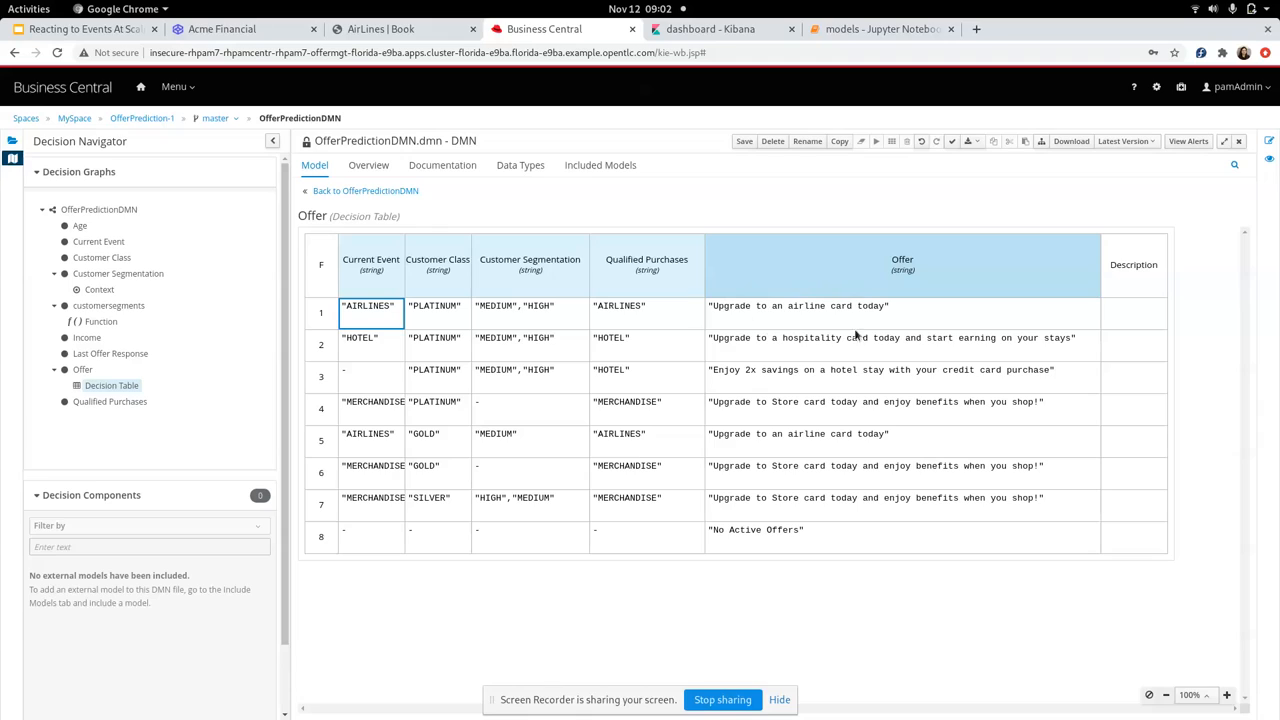
{"action": "mouse_move", "coordinate": [788, 305]}
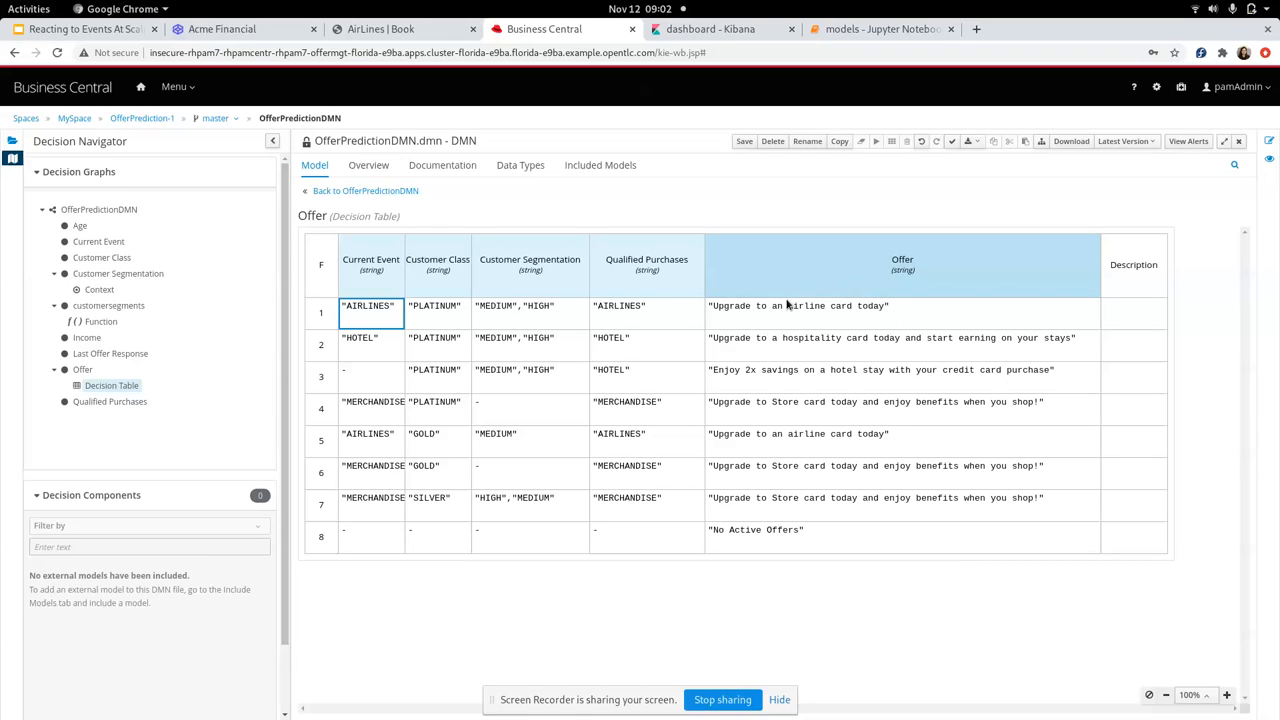